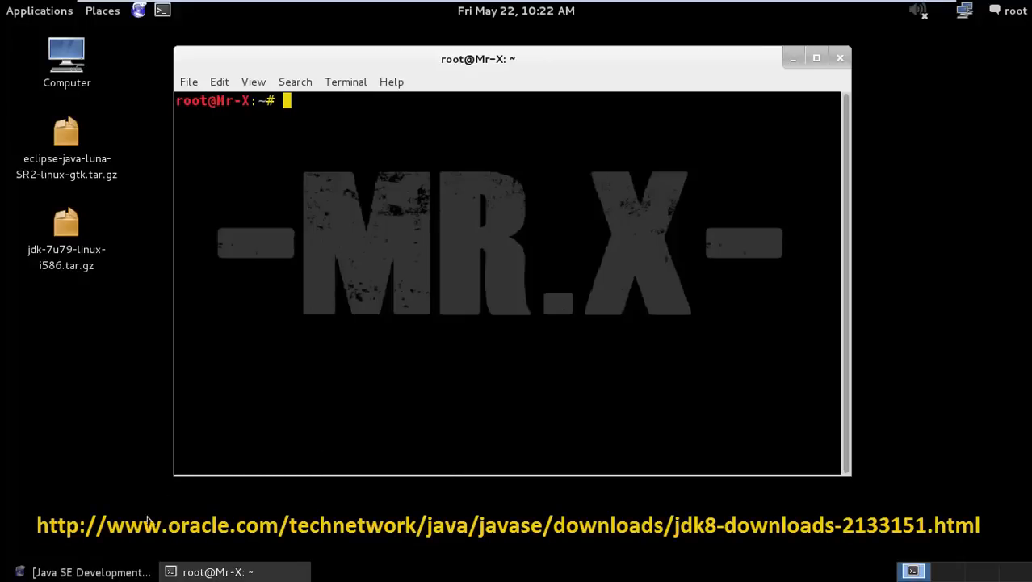
Step: Bring up the Oracle JDK 8 downloads page in Iceweasel and scroll to the download table
click(89, 572)
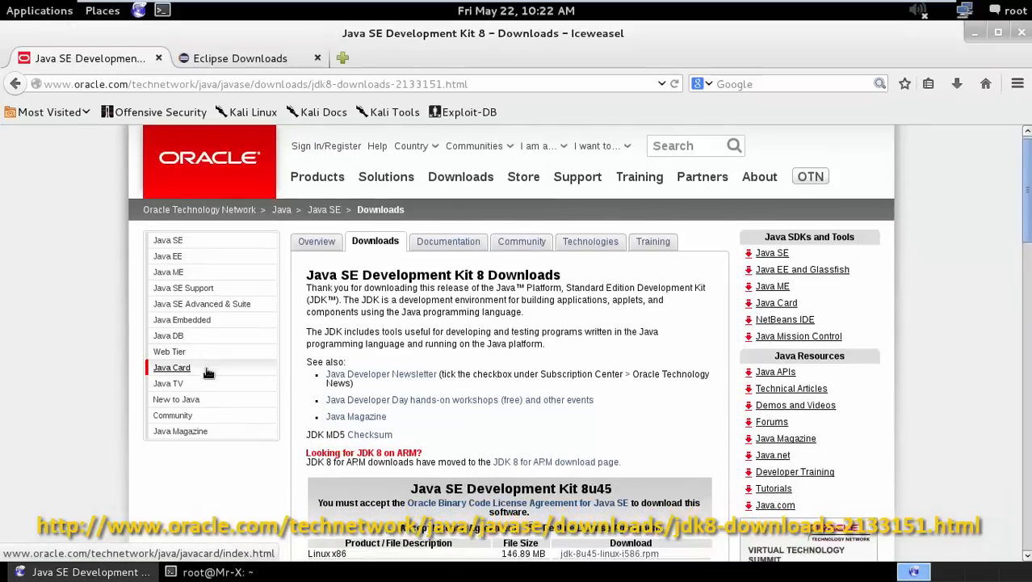
scroll(down, 3)
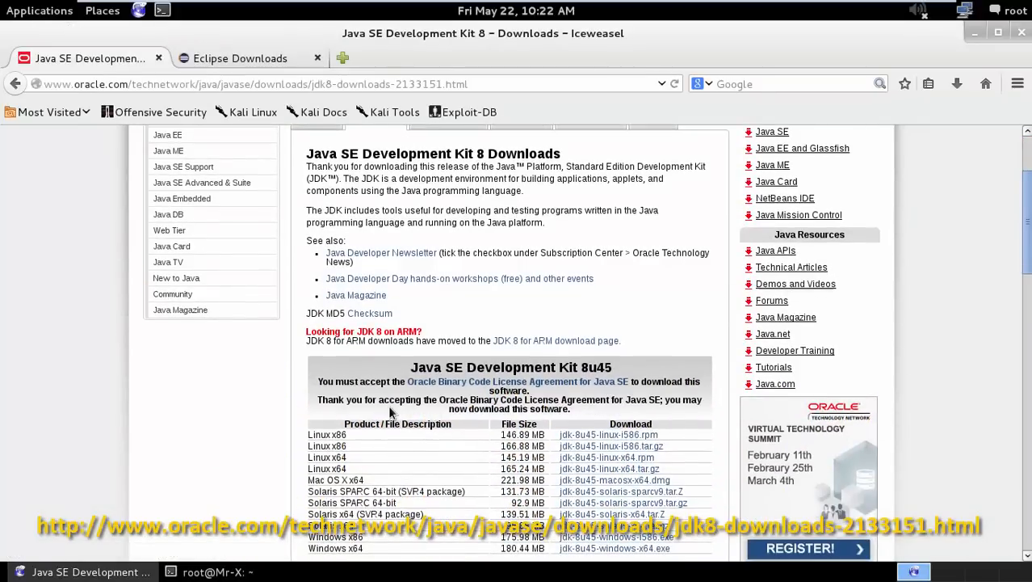
scroll(down, 3)
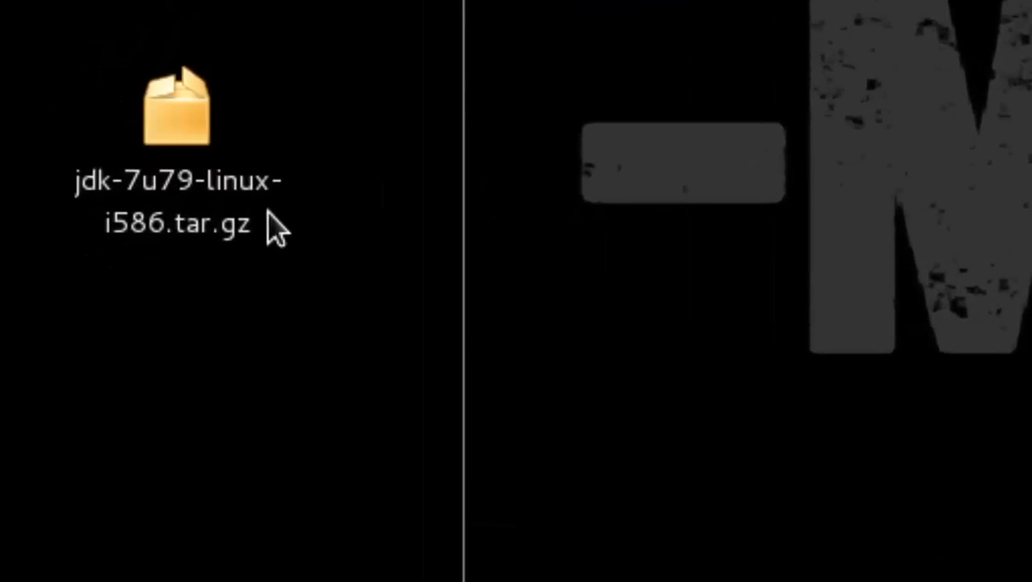
Step: Go to the Desktop folder in the terminal and list its files
click(176, 109)
text(cd Desktop/)
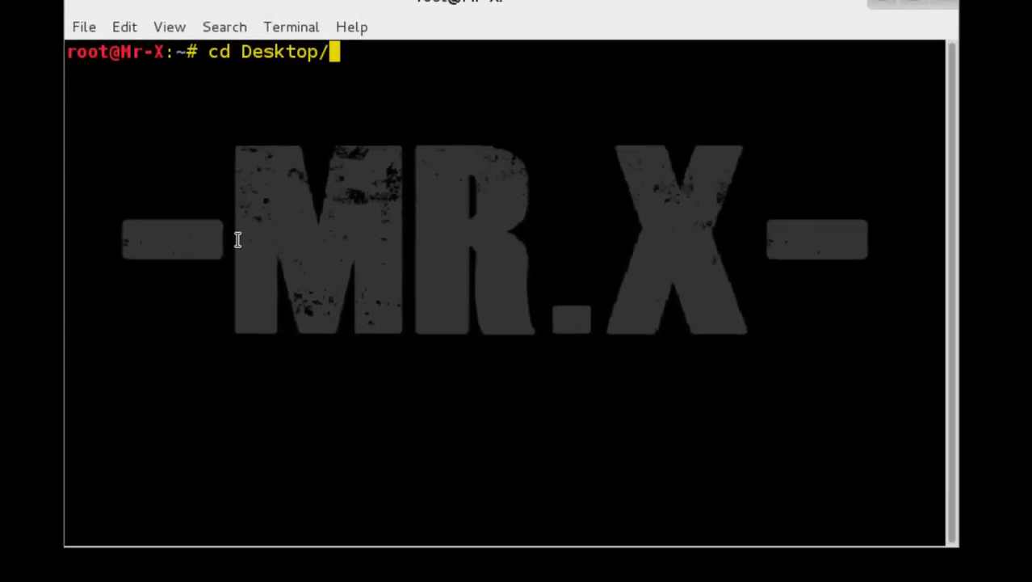
text(ls)
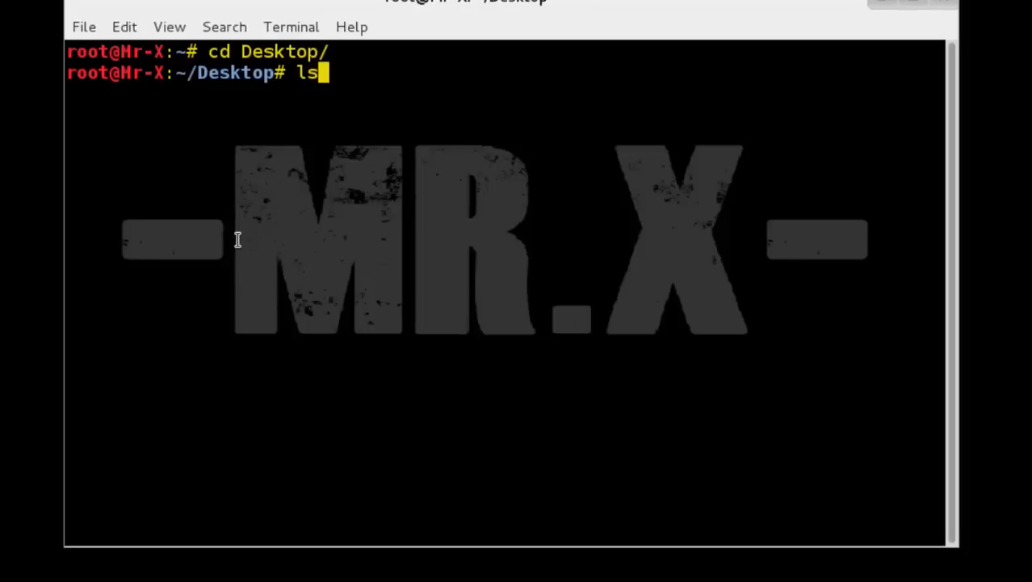
key(Return)
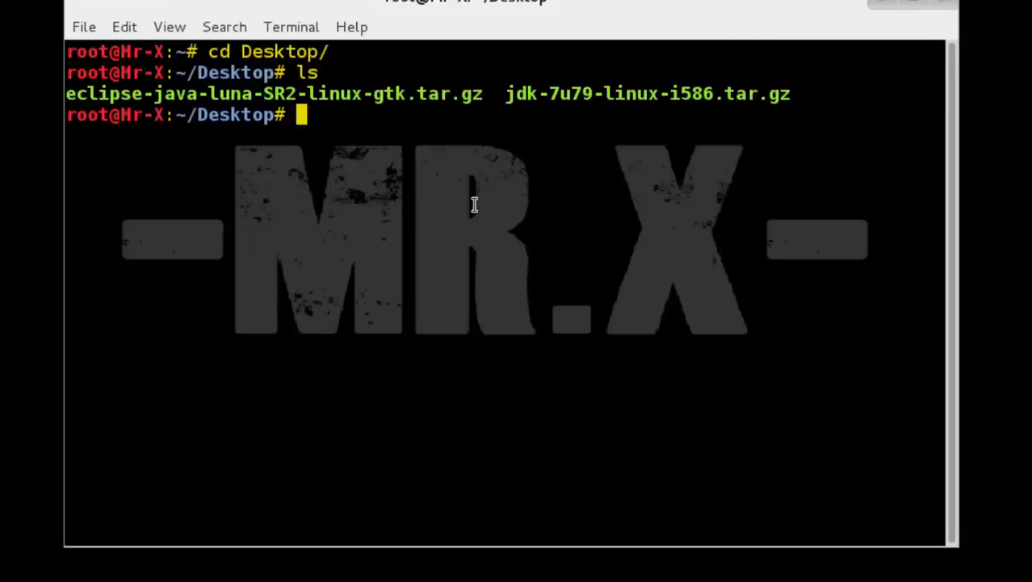
Step: Extract jdk-7u79-linux-i586.tar.gz and change into the jdk1.7.0_79 folder
text(tar)
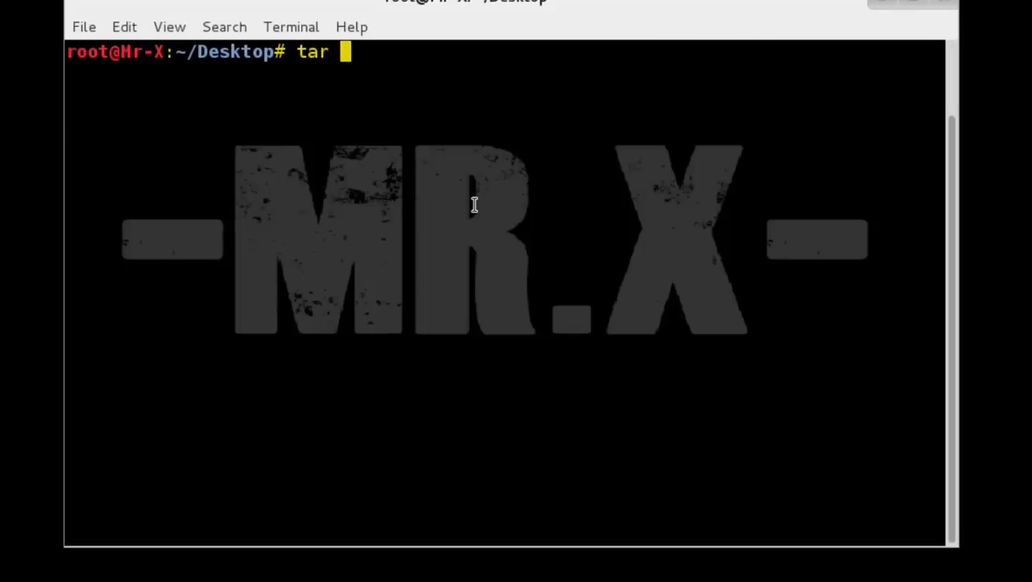
text(xvf)
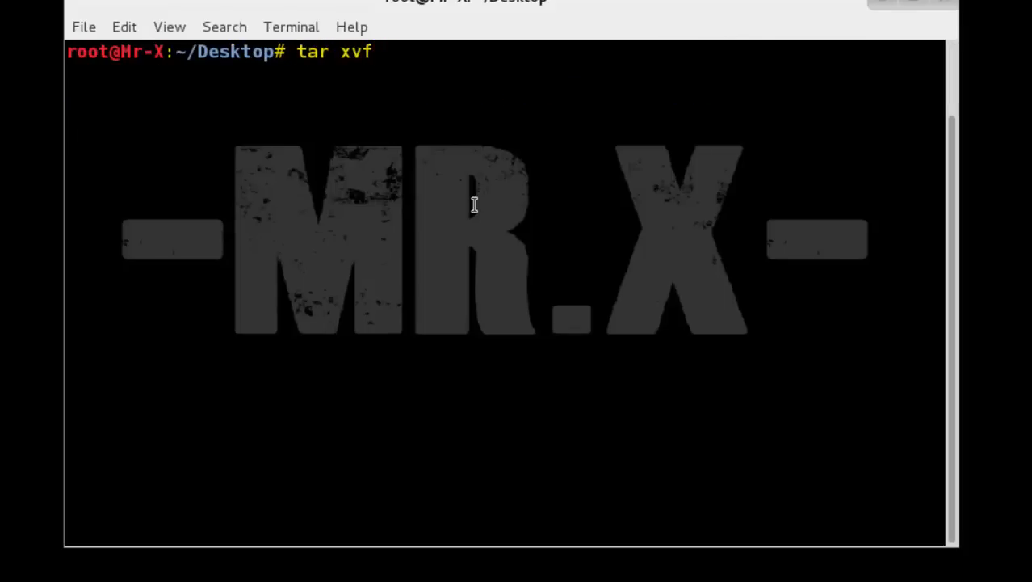
key(Return)
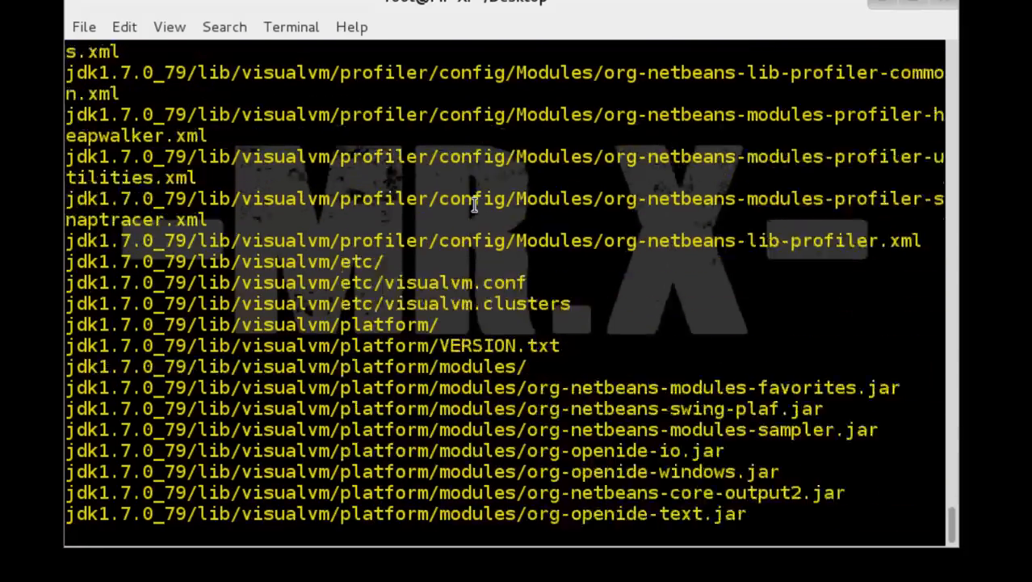
scroll(down, 3)
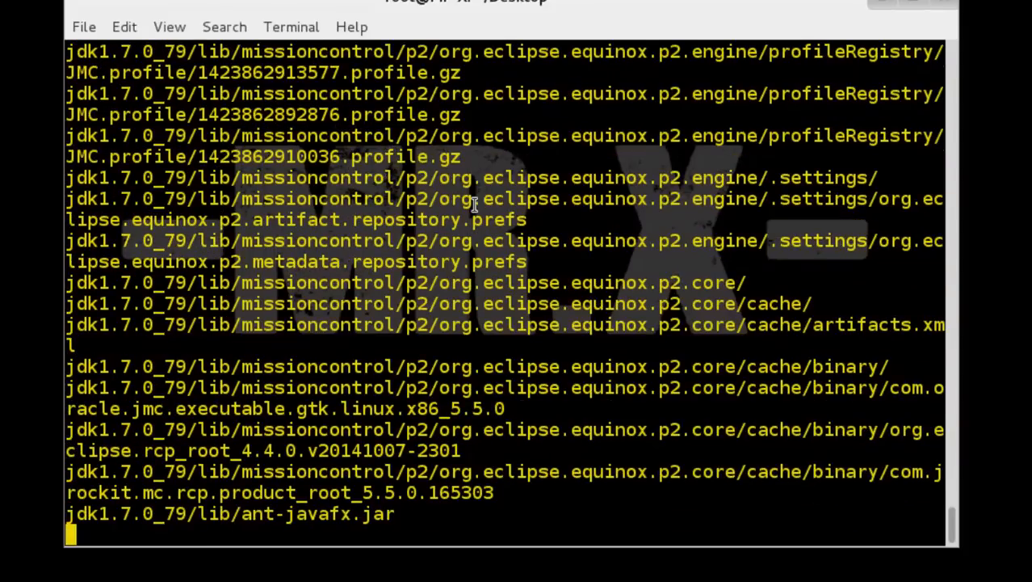
scroll(down, 3)
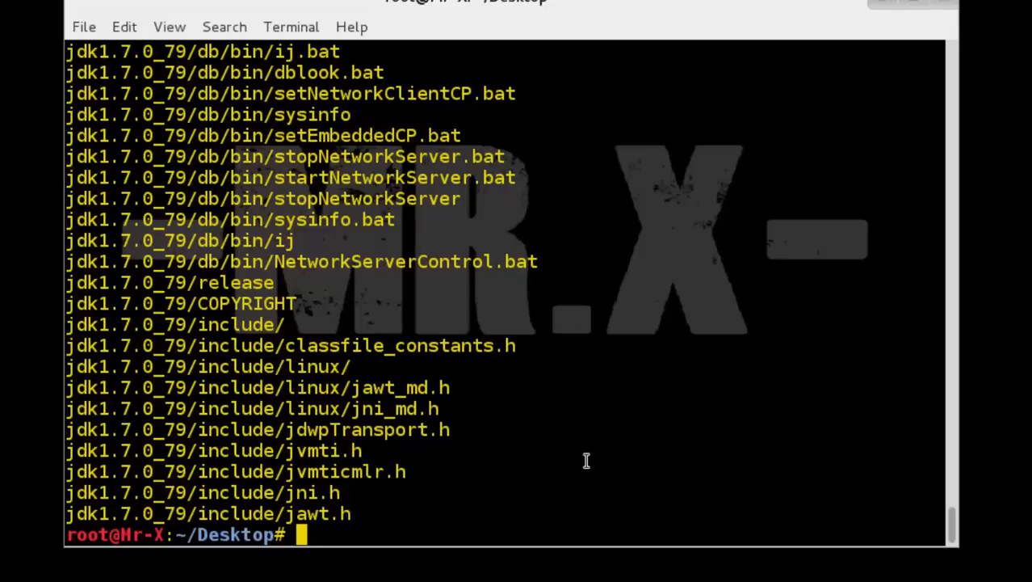
text(cd jdk1.7.0_79/)
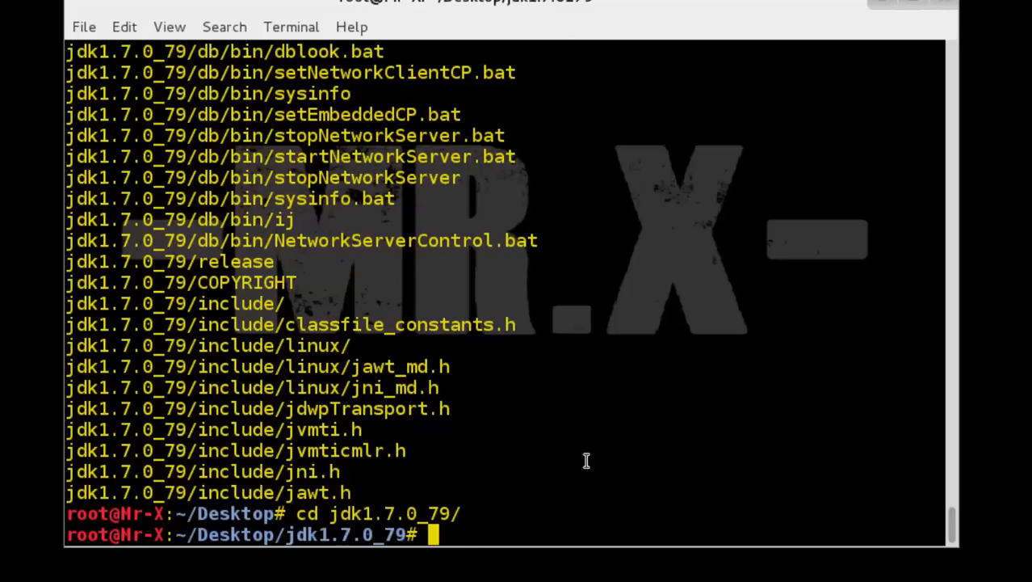
Step: Register jdk1.7.0_79's java, javac and mozilla-javaplugin.so with update-alternatives, setting java as default
text(update-alternatives --install /usr/bin/java java /root/Desktop/jdk1.7.0_79/bin/java 1)
text(update-alternatives --install /usr/bin/javac javac /root/Desktop/jdk1.7.0_79/bin/javac 1)
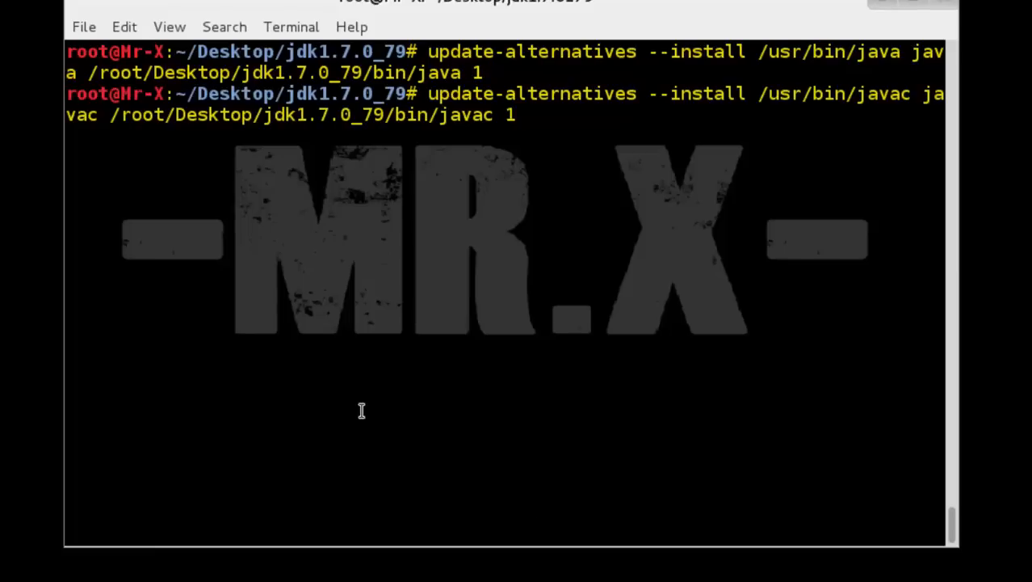
key(Return)
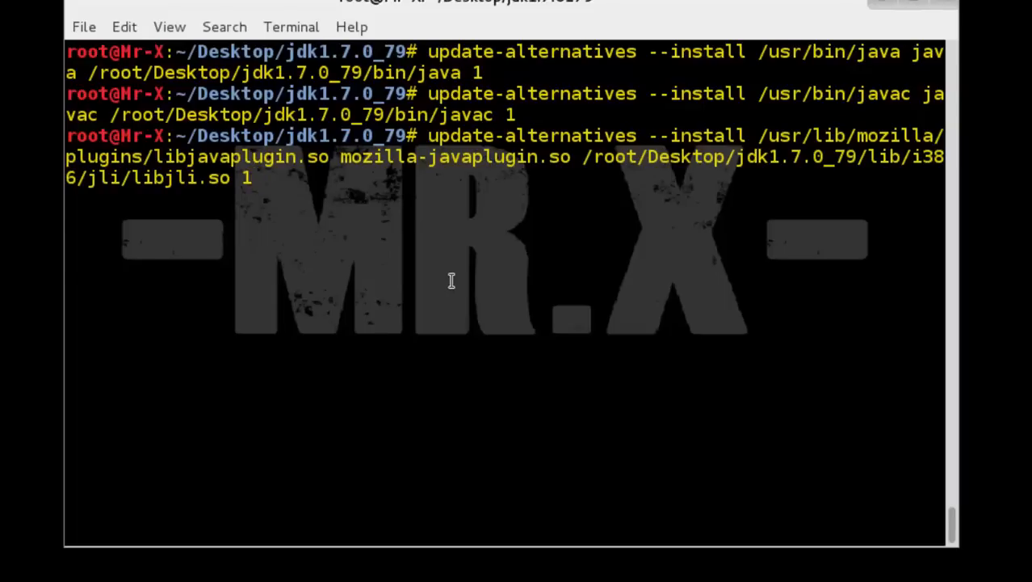
key(Return)
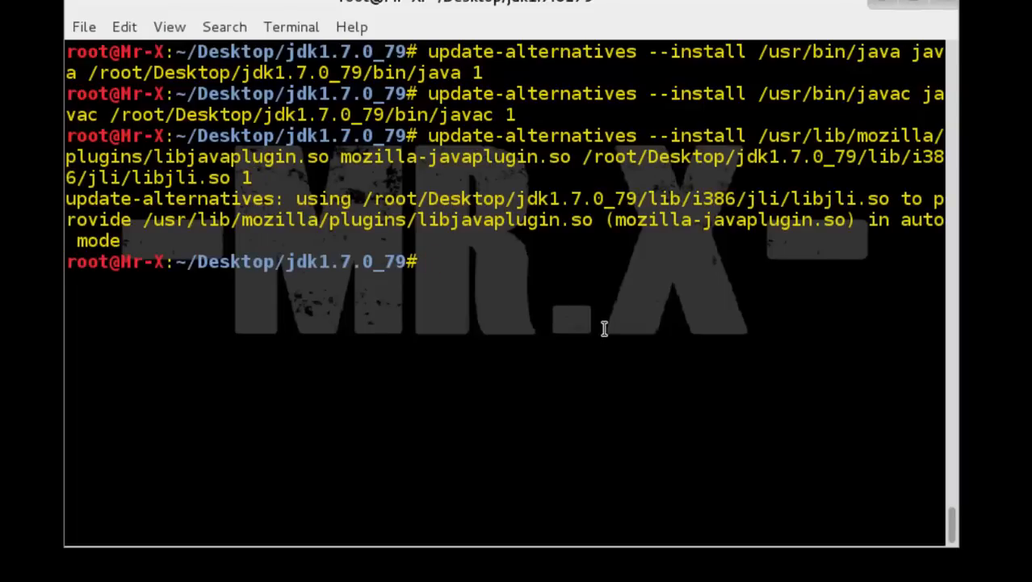
text(update-alternatives --set java /root/Desktop/jdk1.7.0_79/bin/java)
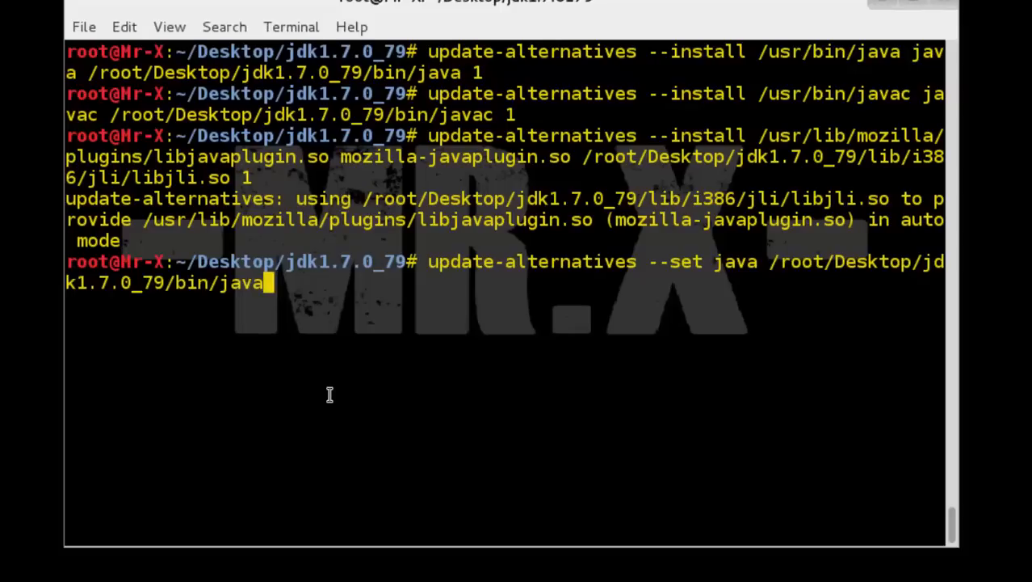
key(Return)
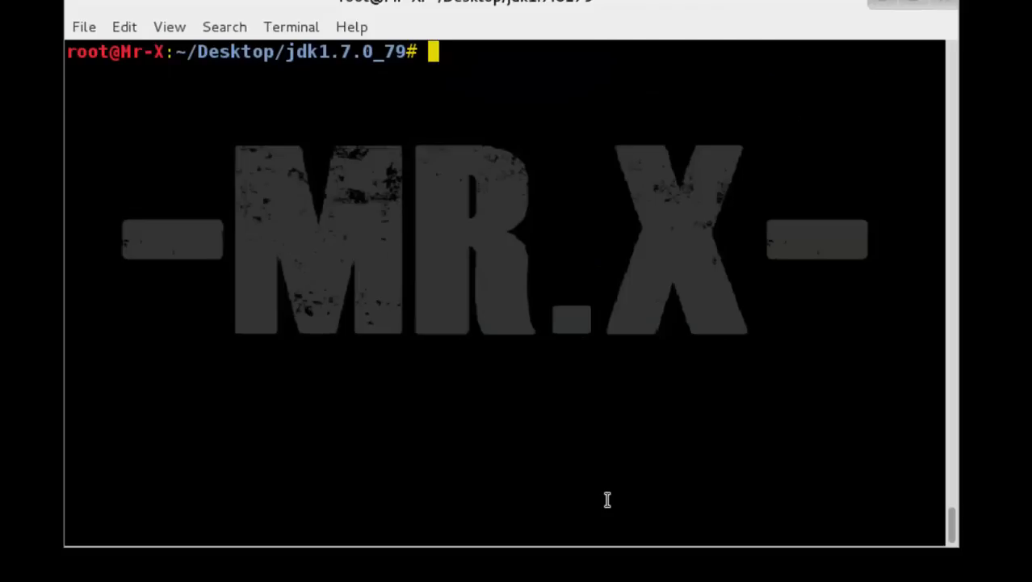
Step: Run java -version to confirm Java 1.7.0_79 with the HotSpot Client VM
text(ja)
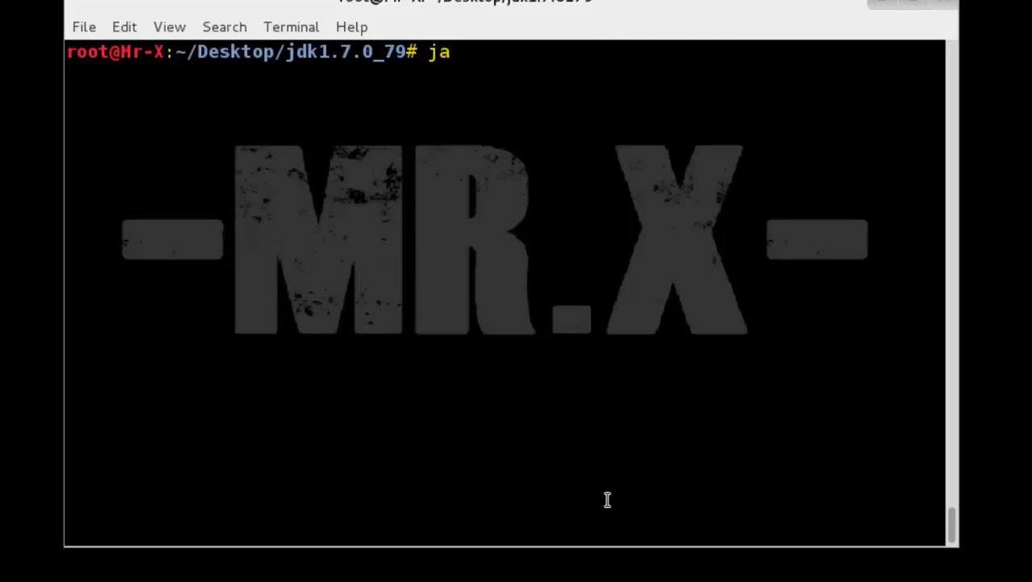
text(va -)
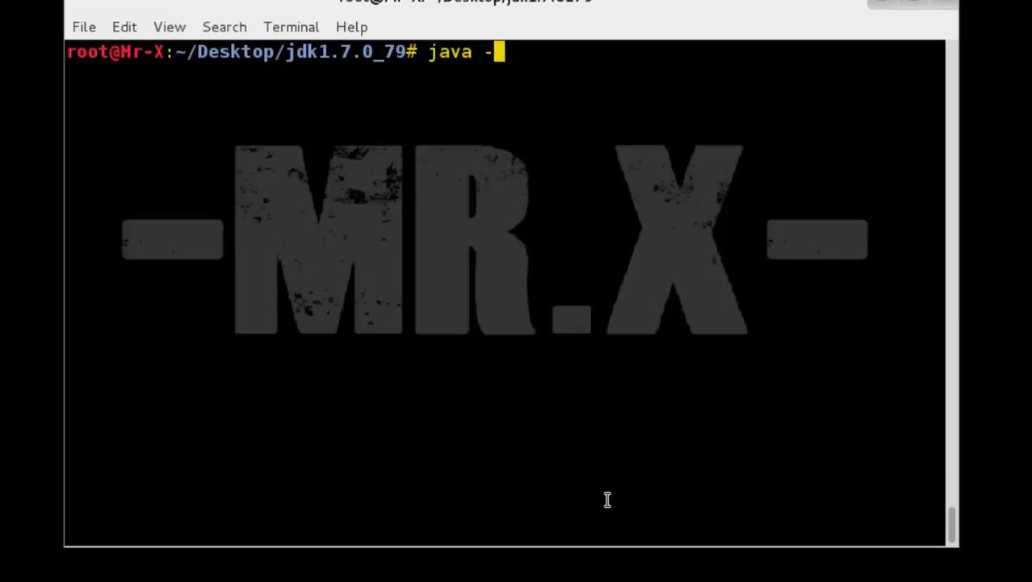
text(version)
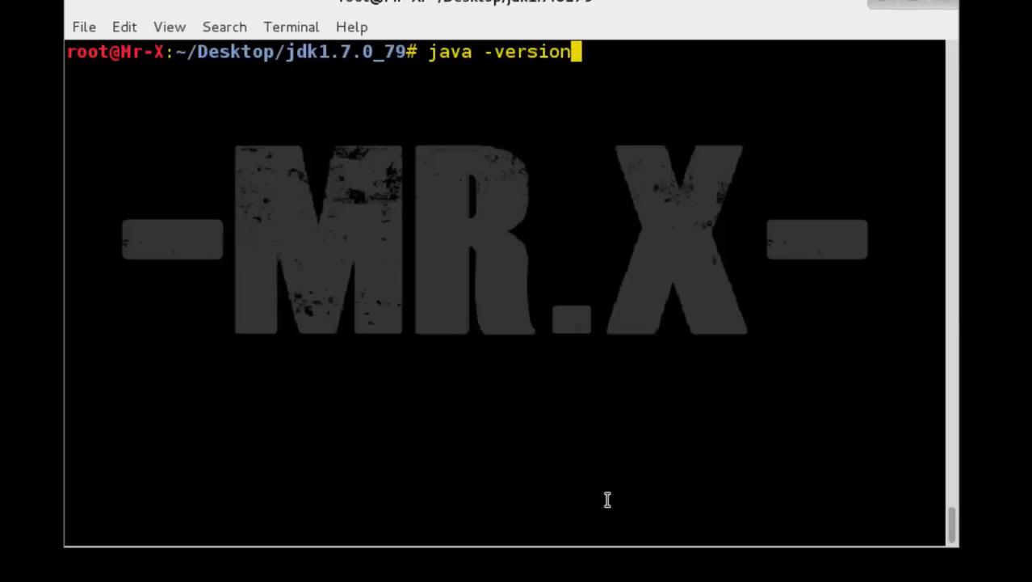
key(Return)
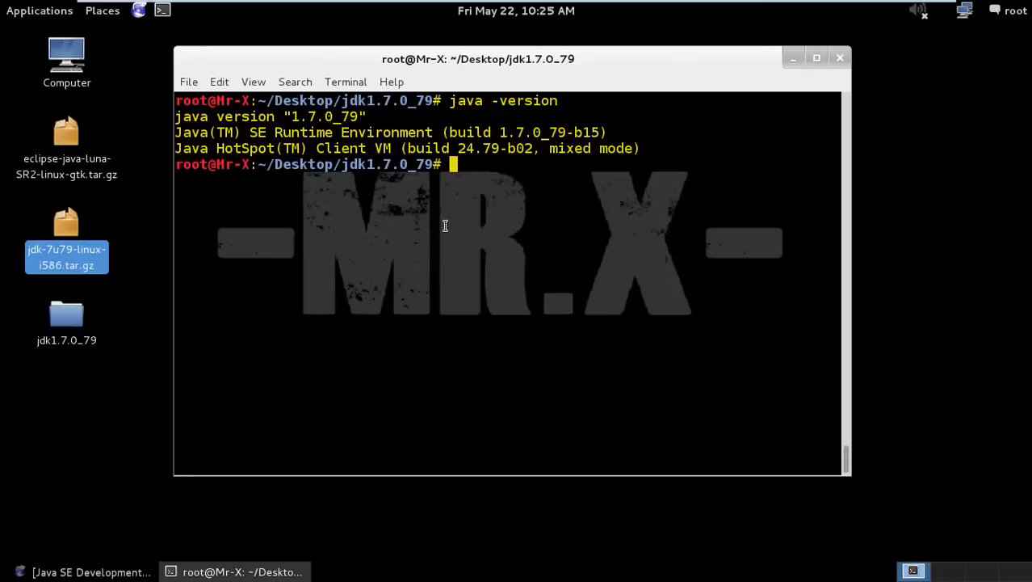
mouse_move(589, 230)
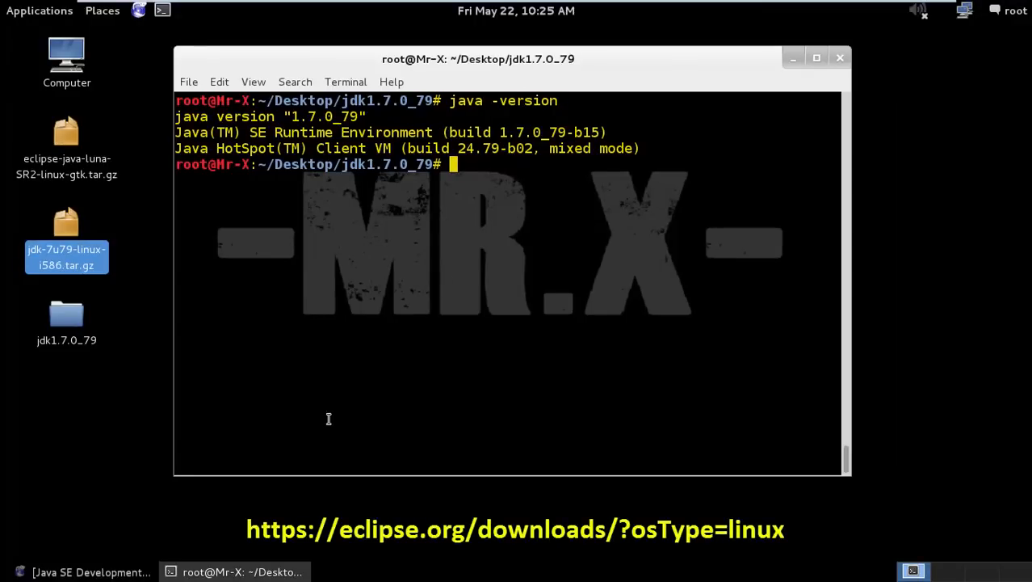
Step: View the Eclipse Luna SR2 Linux downloads for Java Developers, then minimize Iceweasel
click(83, 571)
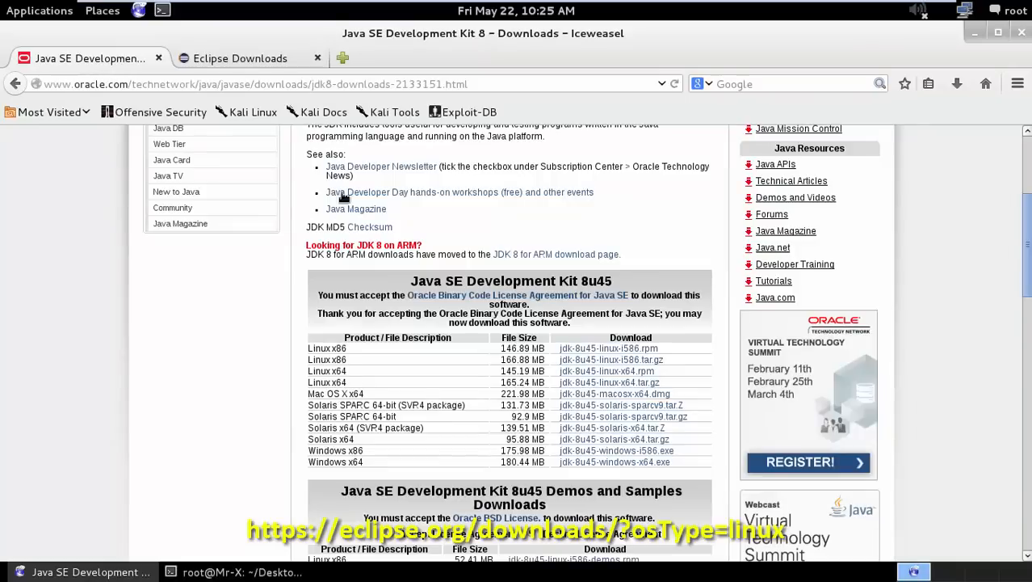
click(240, 58)
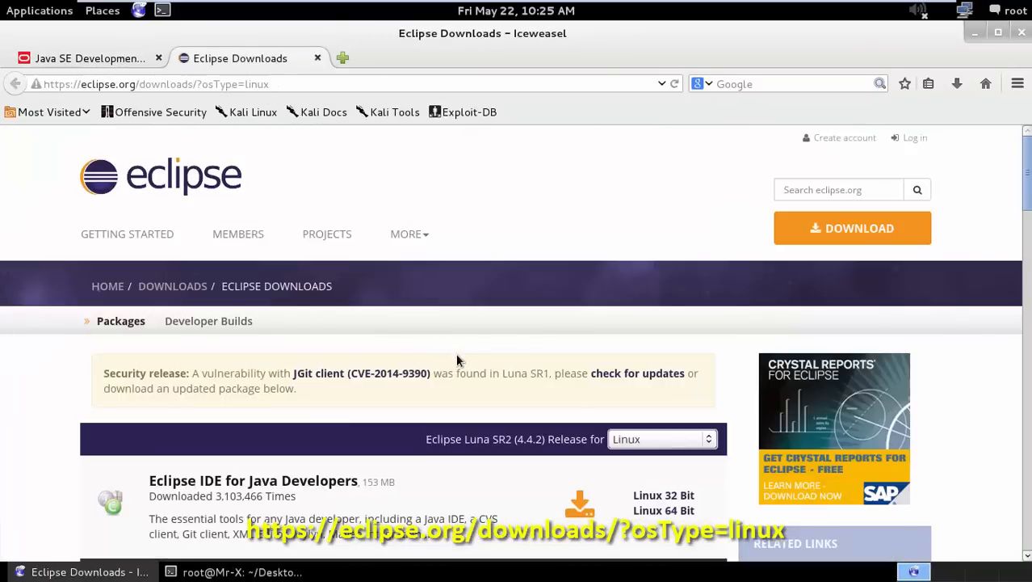
scroll(down, 3)
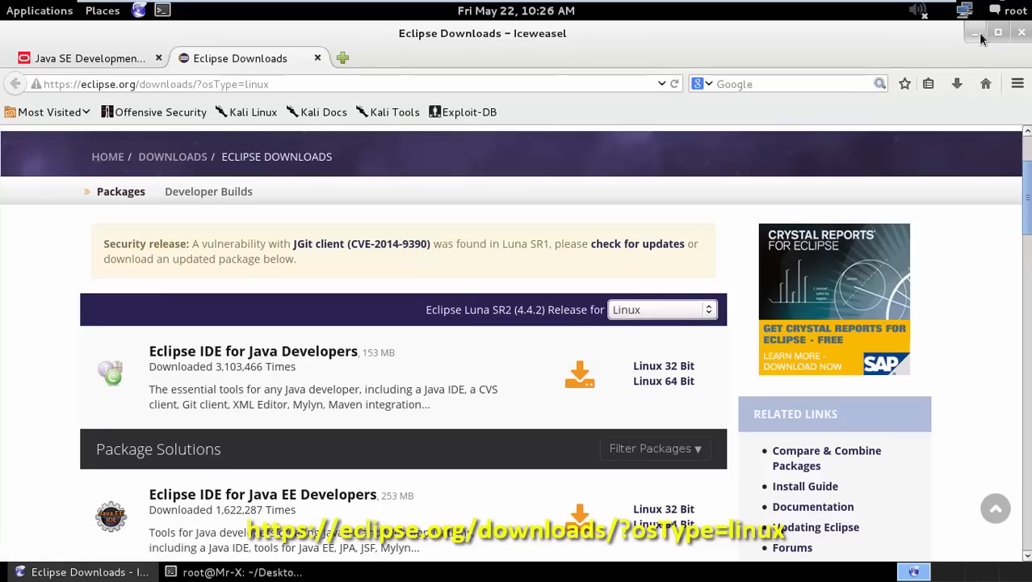
click(976, 32)
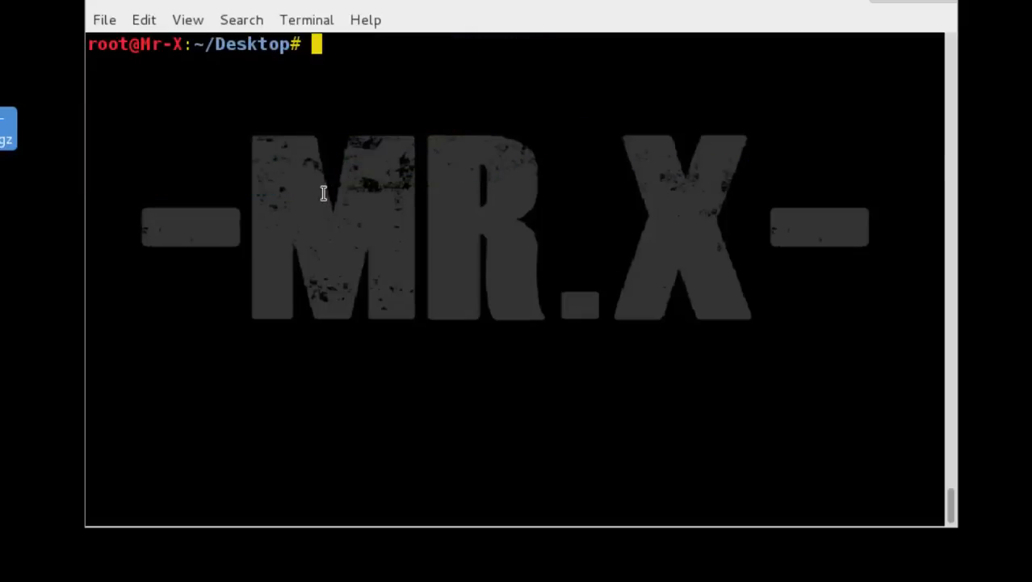
Step: Extract eclipse-java-luna-SR2-linux-gtk.tar.gz on the Desktop and follow the output to completion
text(ta)
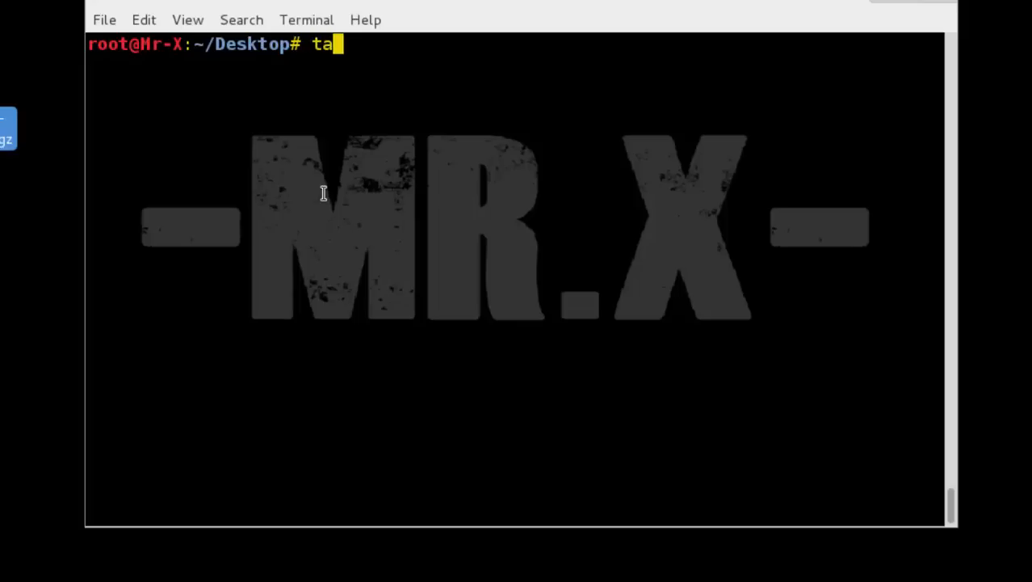
text(r x)
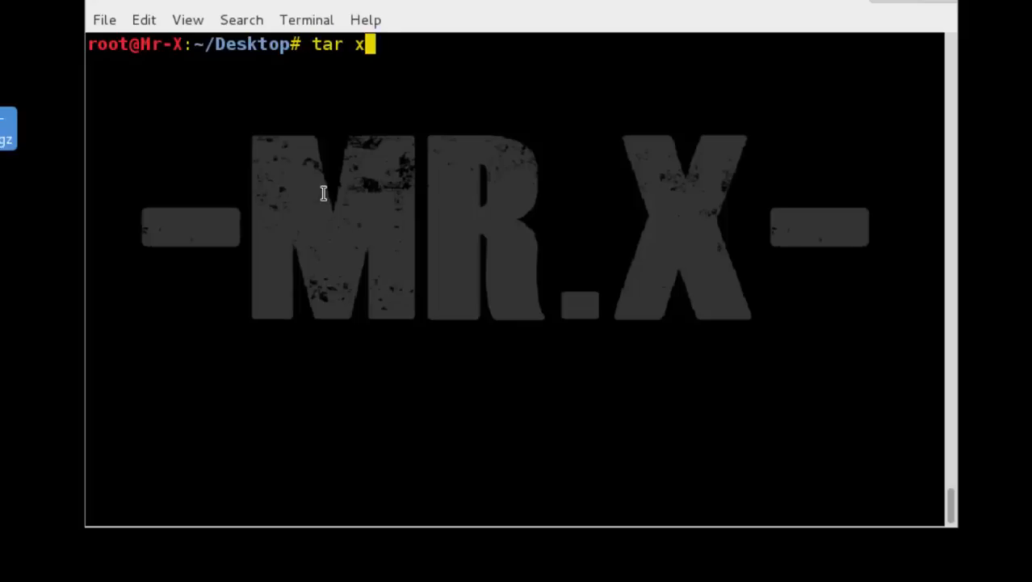
text(vf eclipse-java-luna-SR2-linux-gtk.tar.gz)
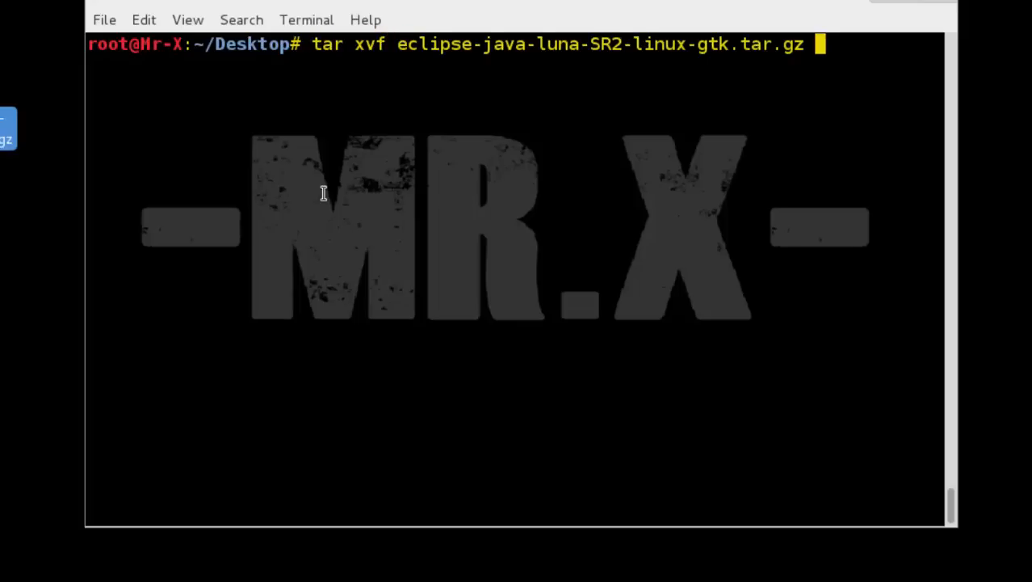
key(Return)
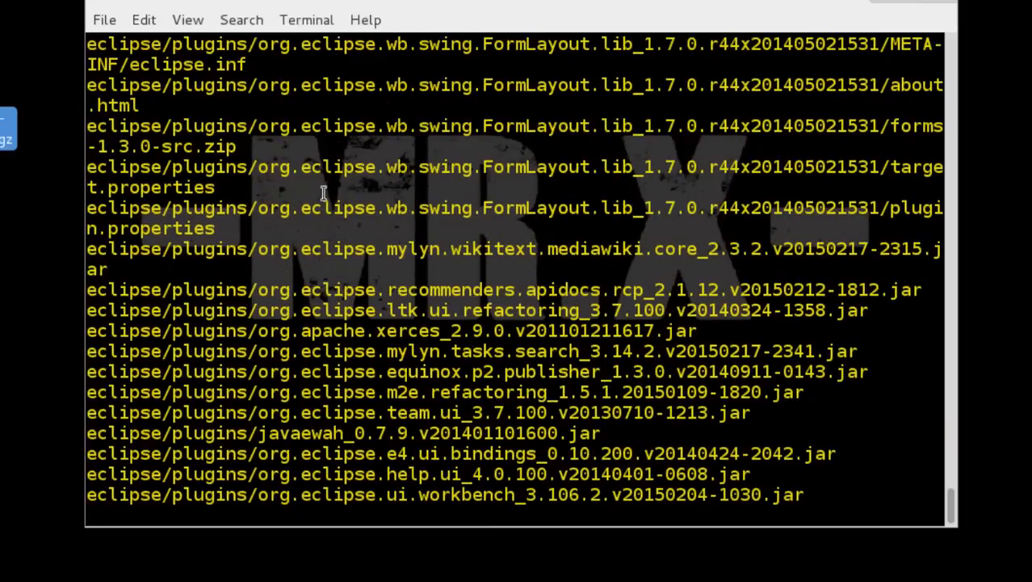
scroll(down, 3)
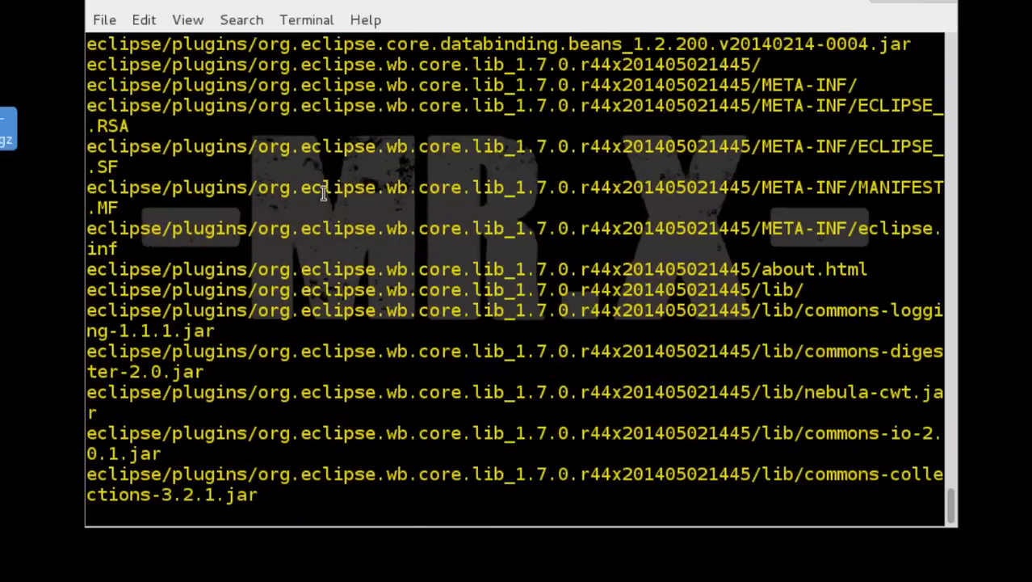
scroll(down, 3)
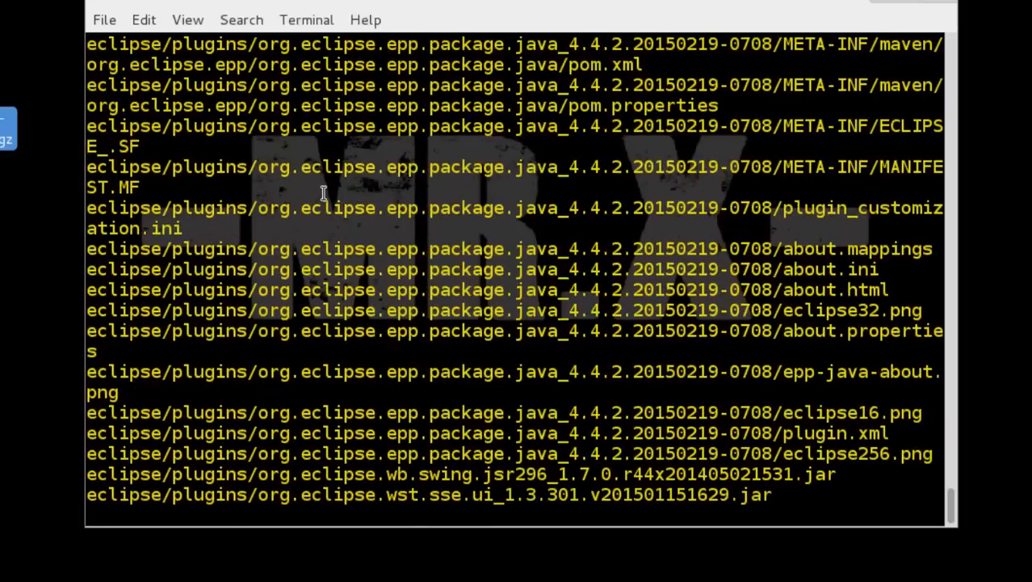
scroll(down, 3)
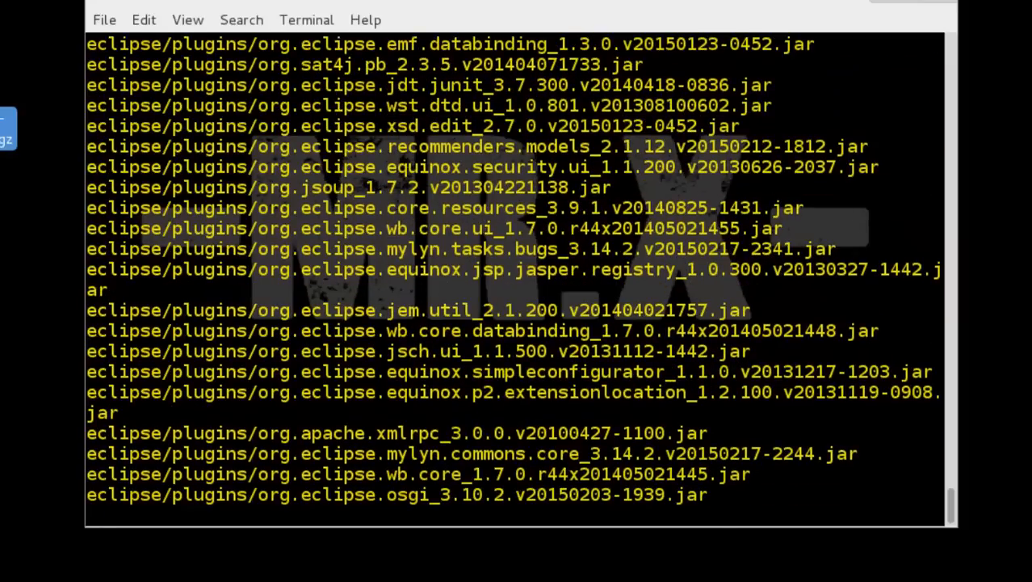
scroll(down, 3)
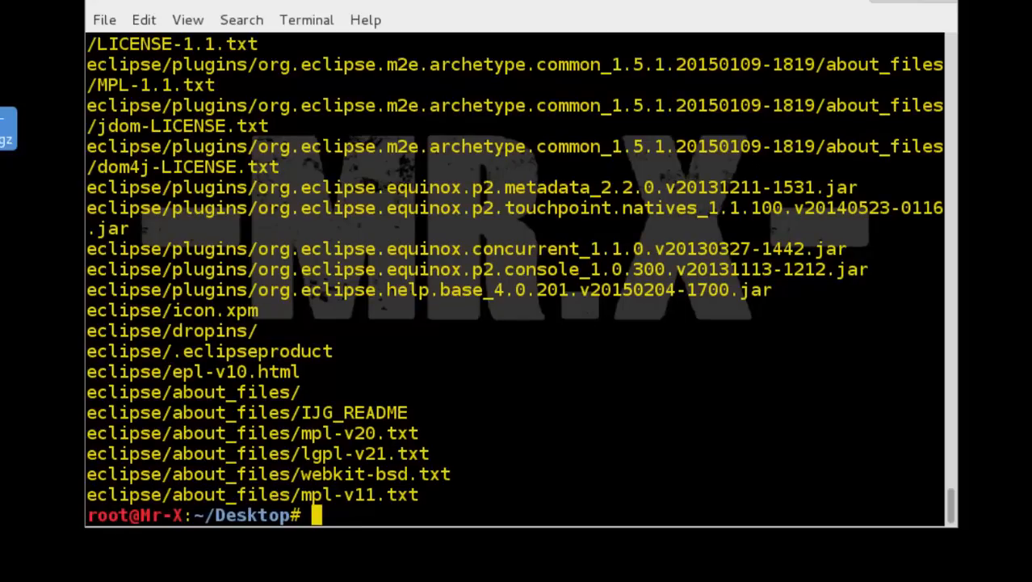
Step: Enter the eclipse folder and run ./eclipse to reach the workspace prompt
text(cd)
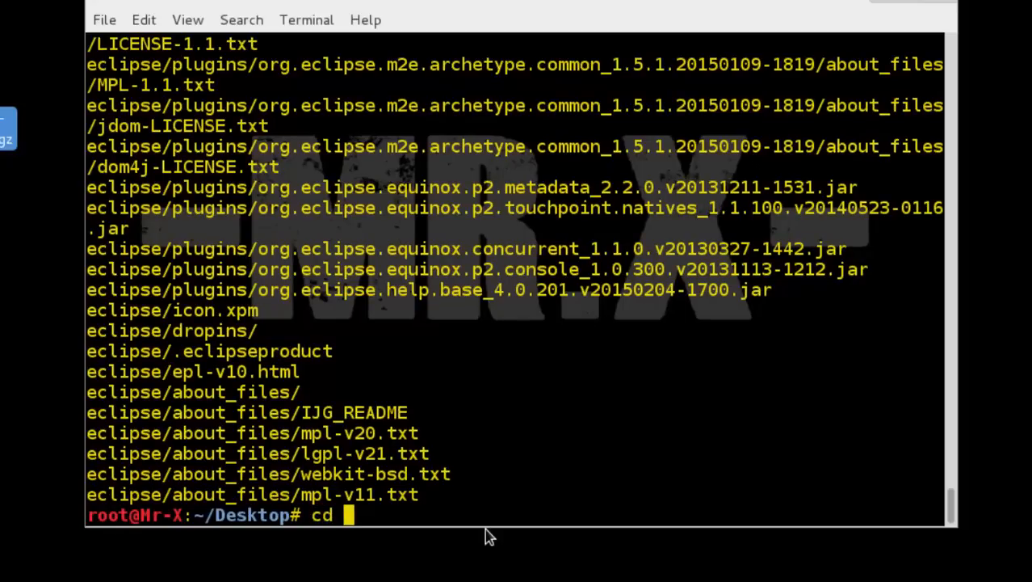
key(Return)
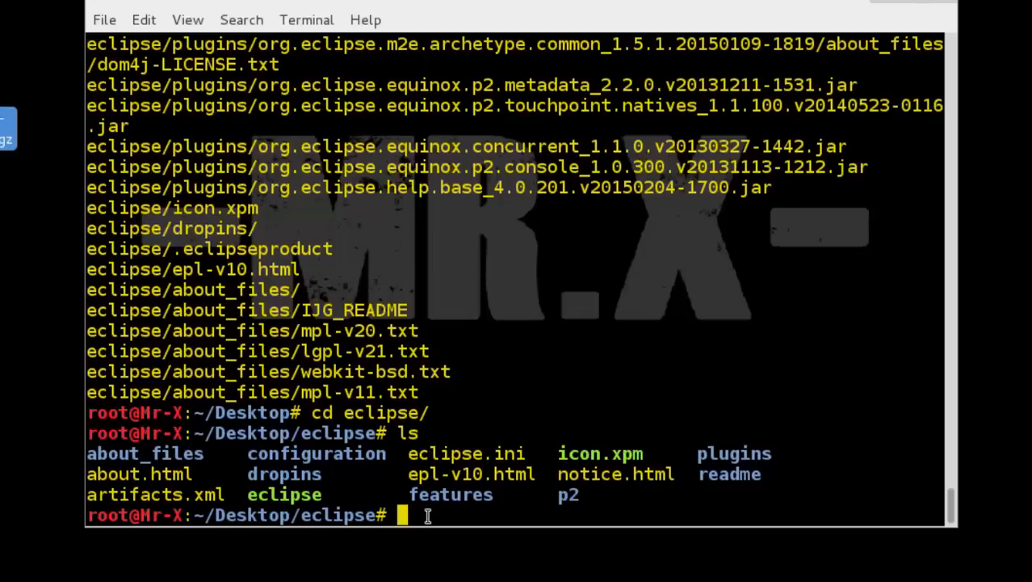
text(./e)
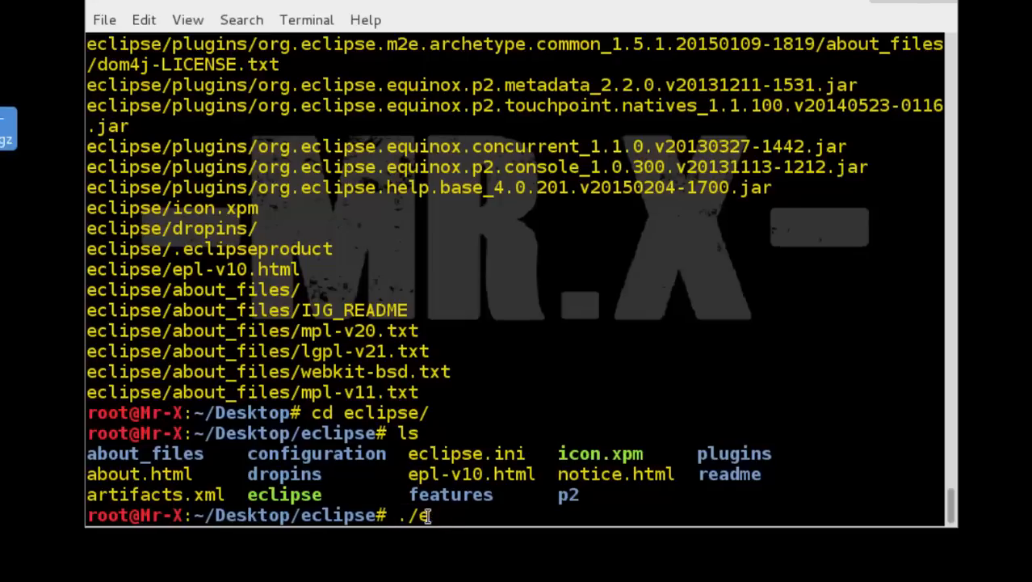
text(clipse)
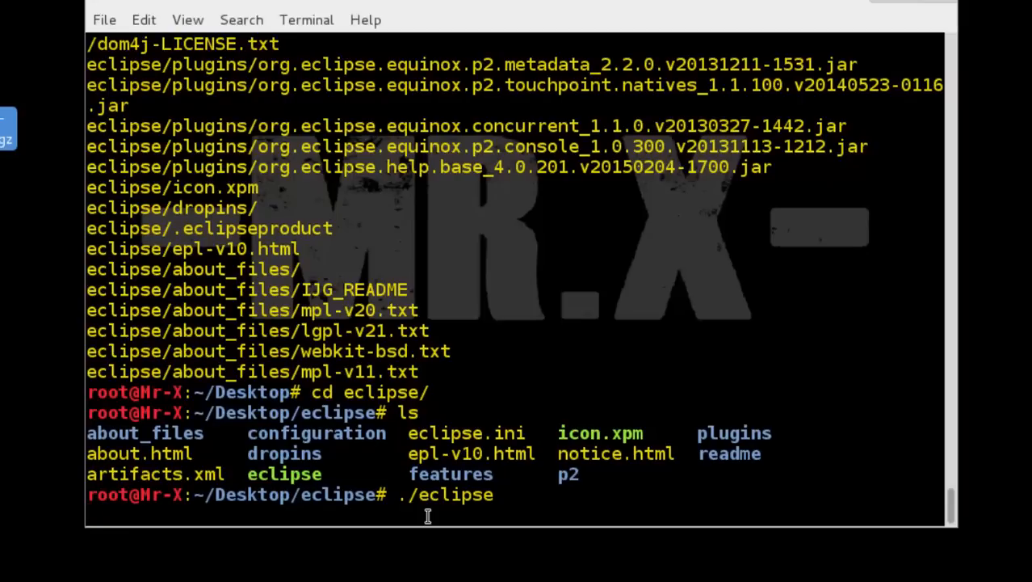
key(Return)
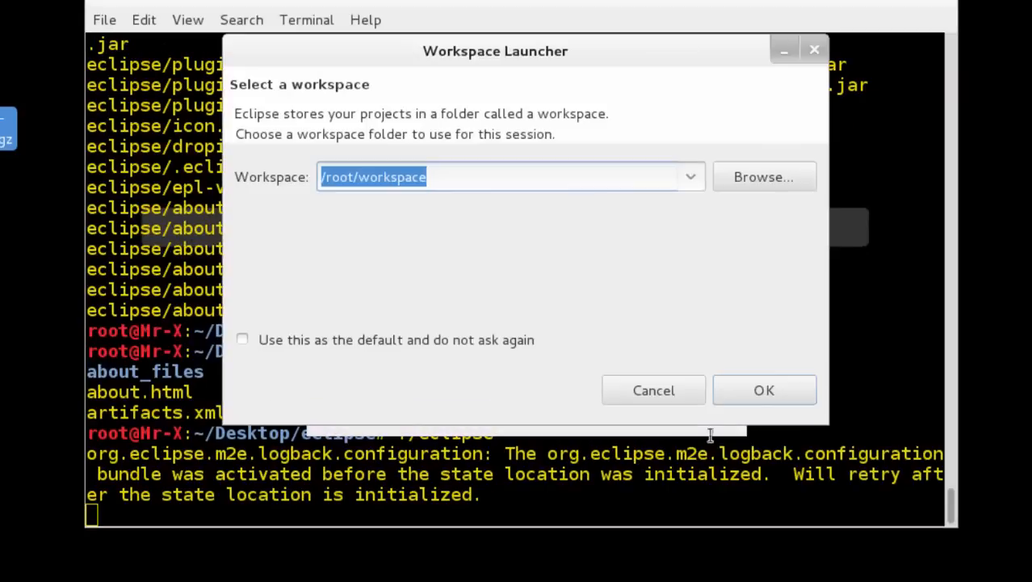
Step: Accept the /root/workspace default and maximize Eclipse onto the Welcome page
click(763, 389)
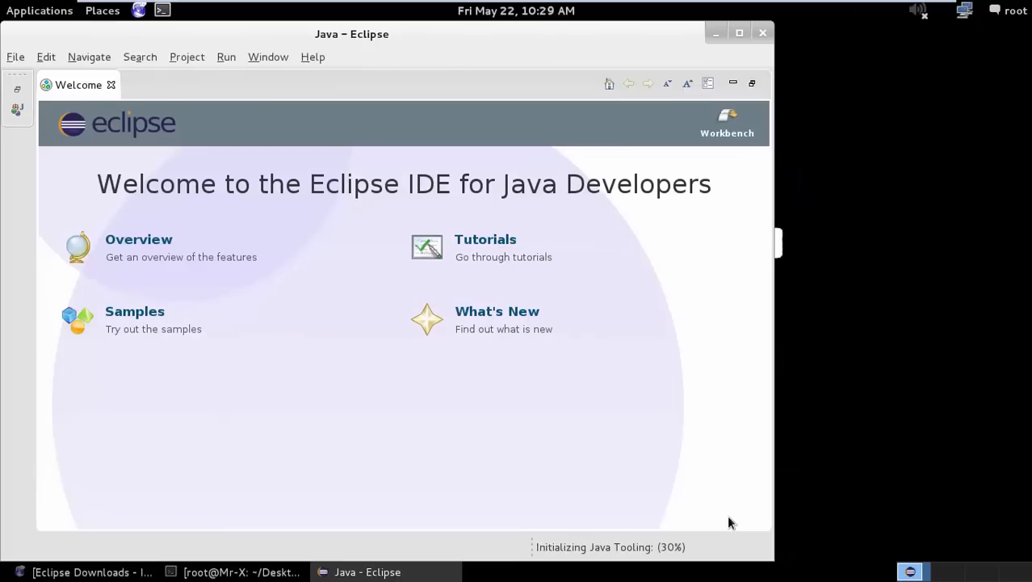
click(738, 32)
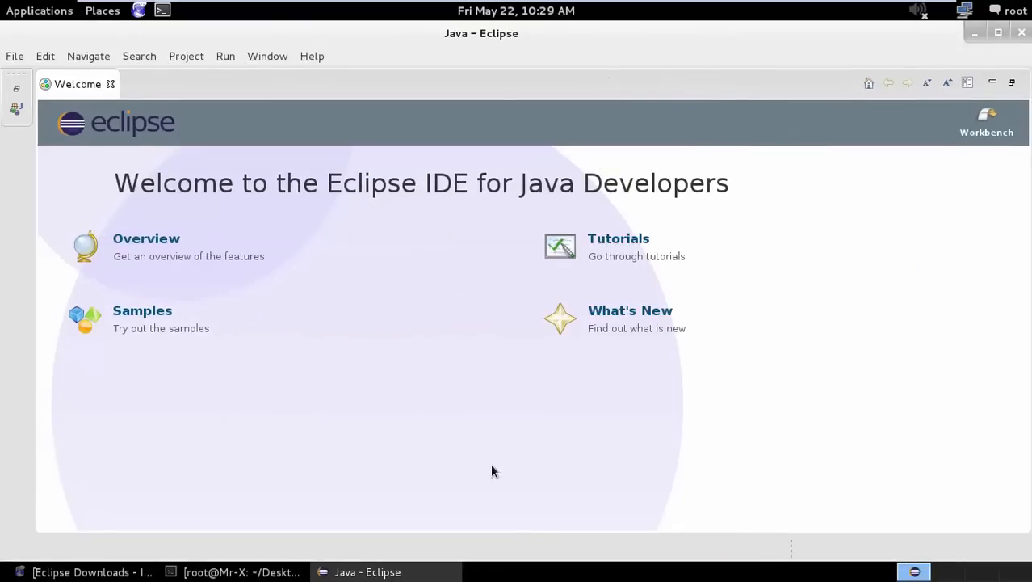
mouse_move(307, 120)
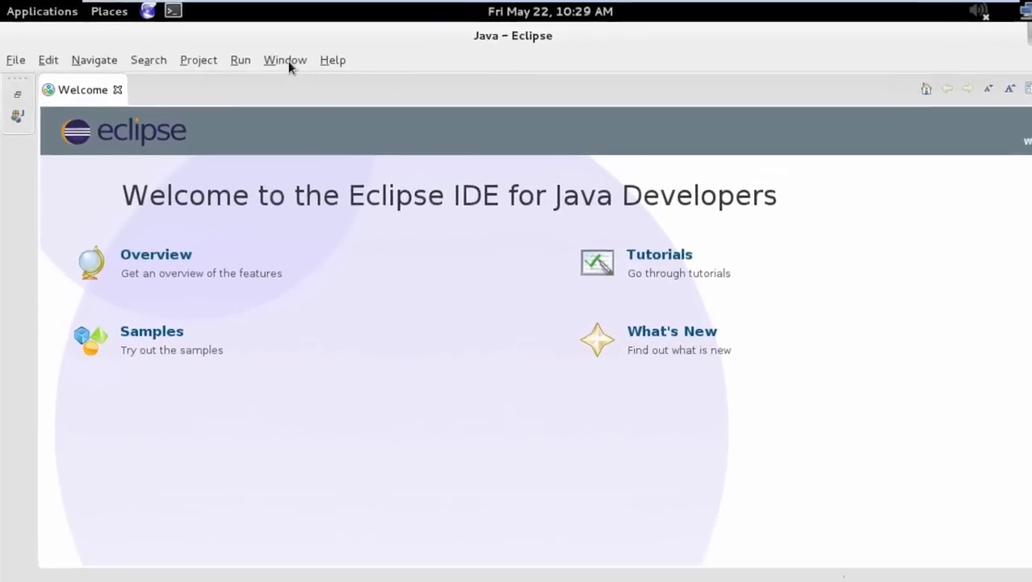
click(284, 60)
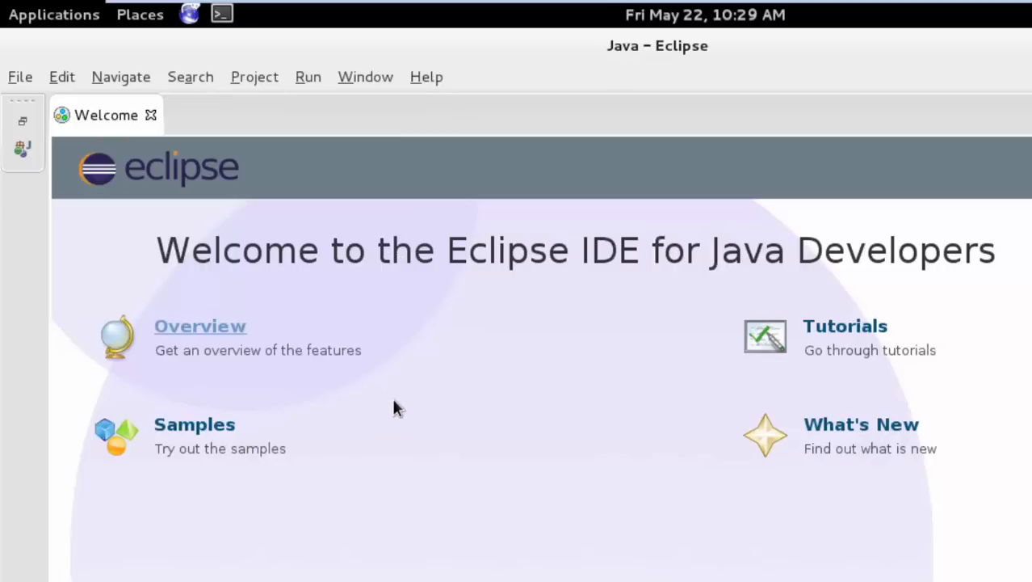
mouse_move(394, 407)
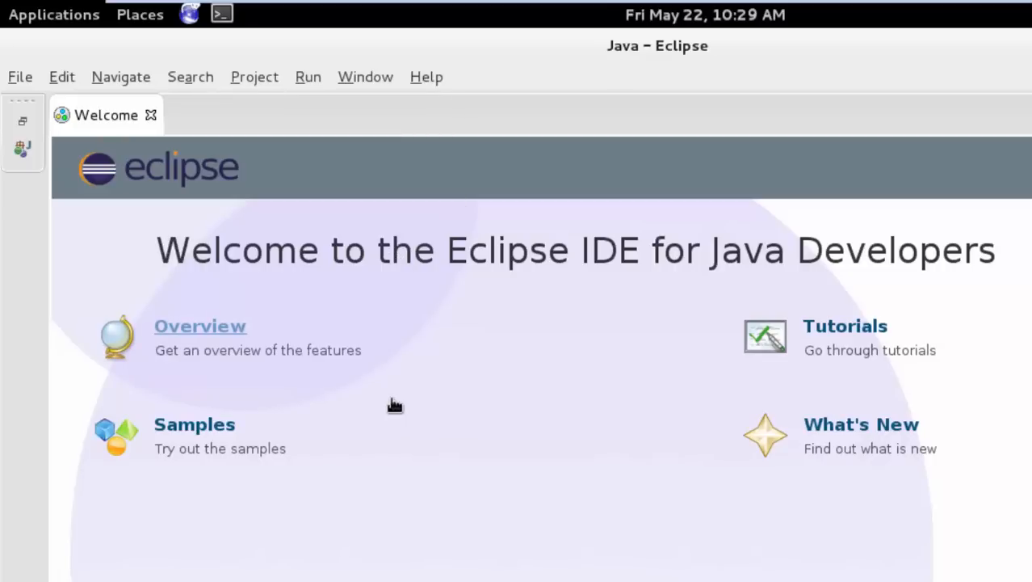
mouse_move(428, 200)
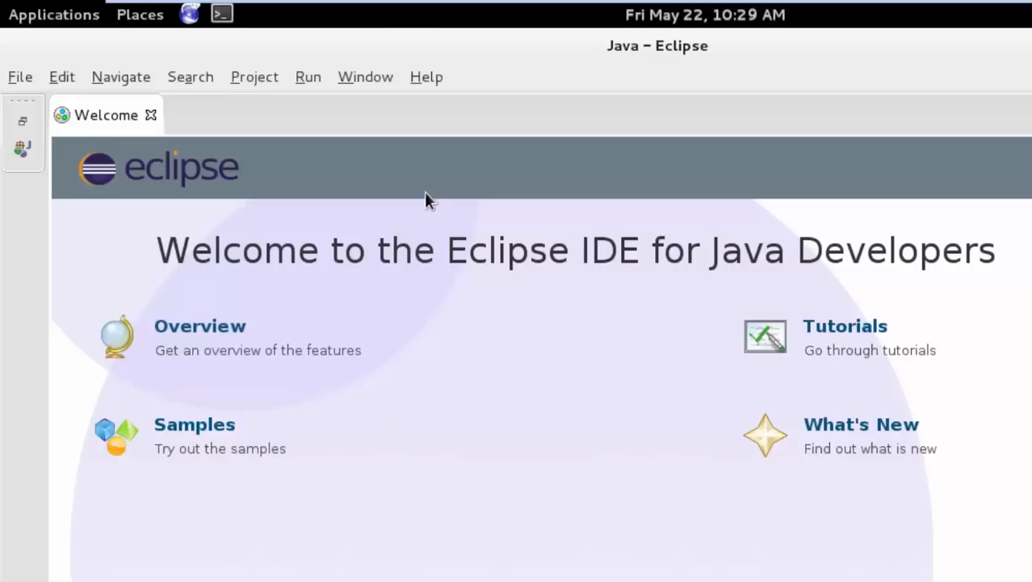
click(426, 77)
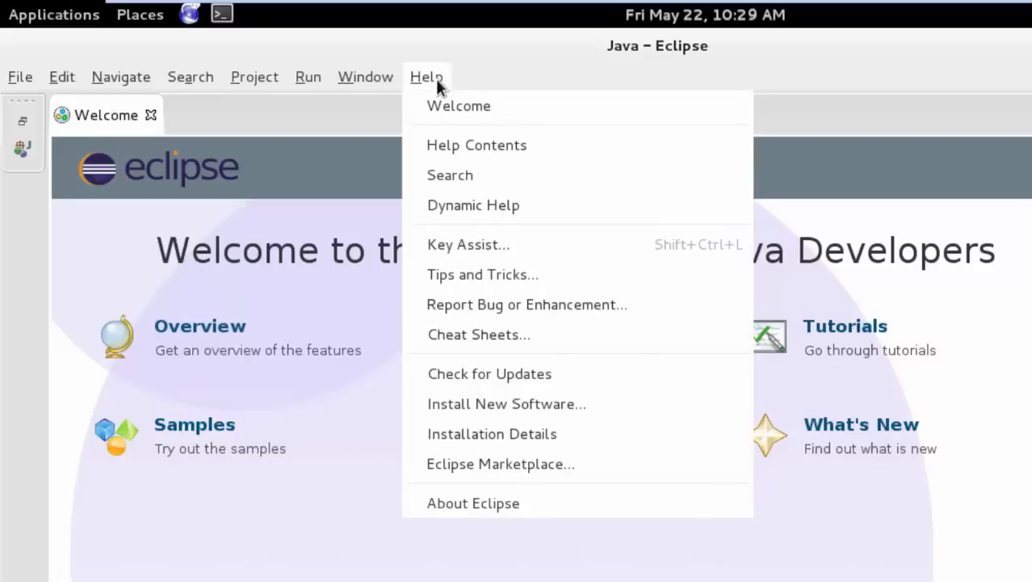
mouse_move(480, 412)
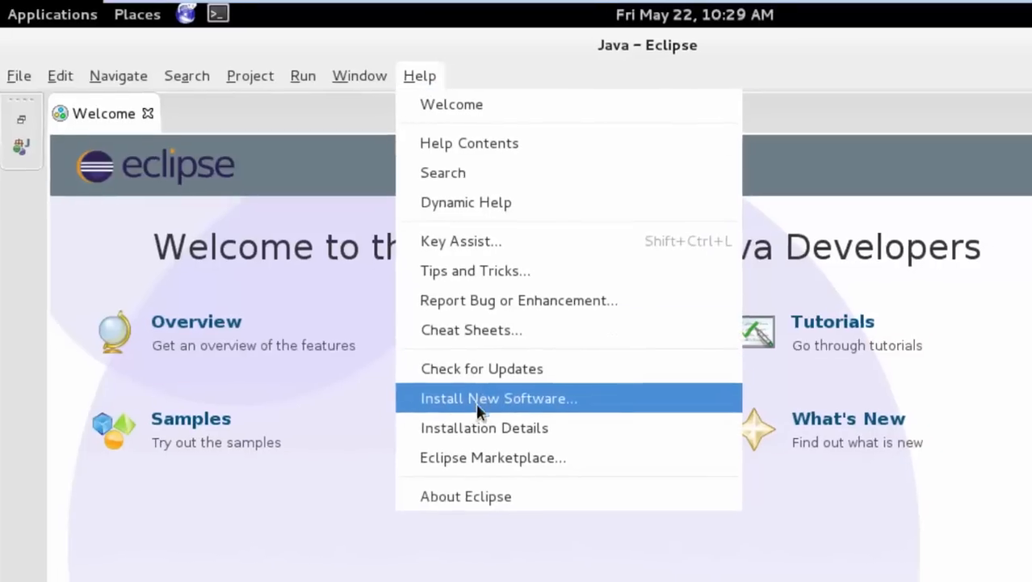
click(497, 397)
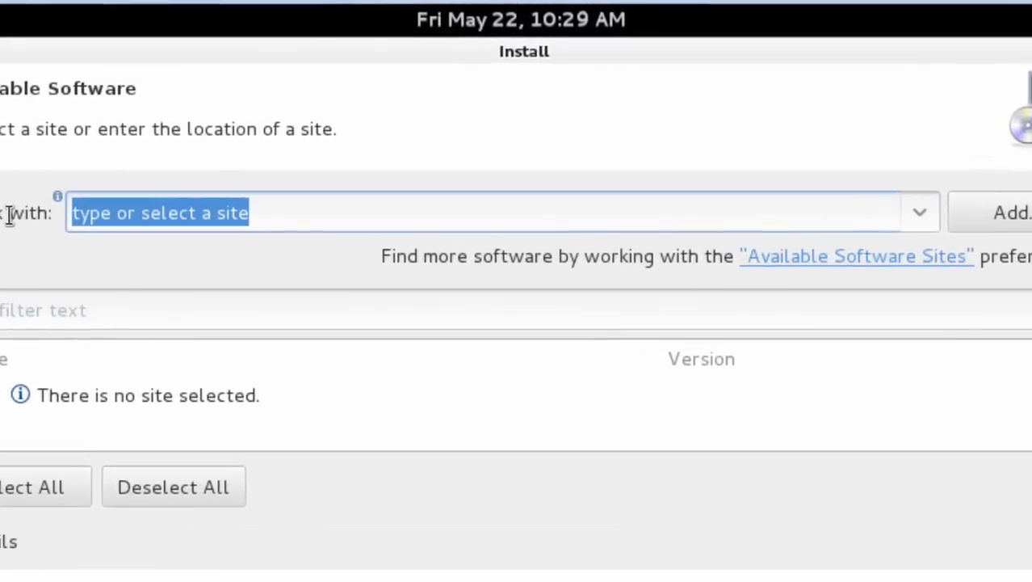
text(https://dl.google.com/eclipse/plugin/4.4)
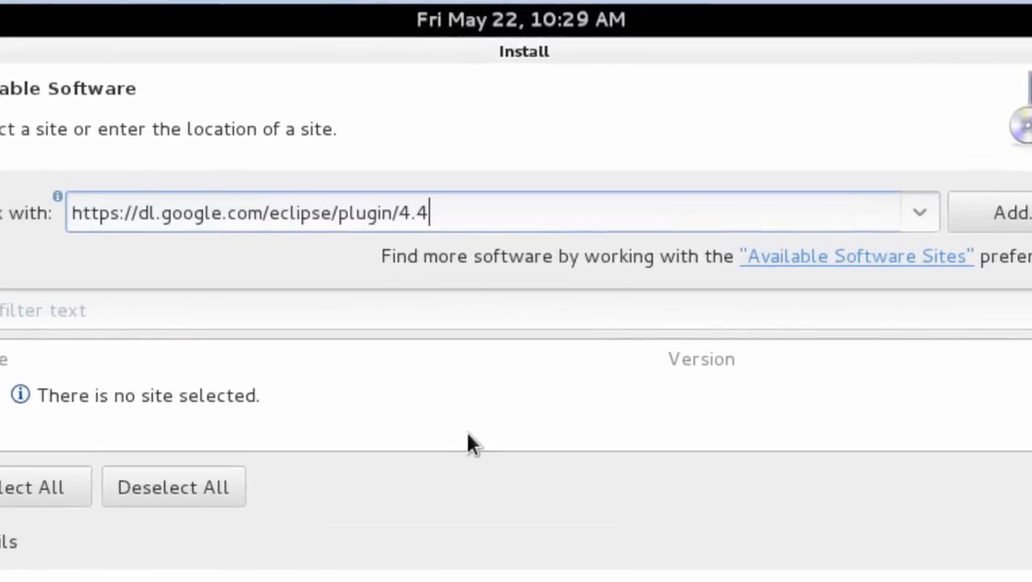
mouse_move(473, 408)
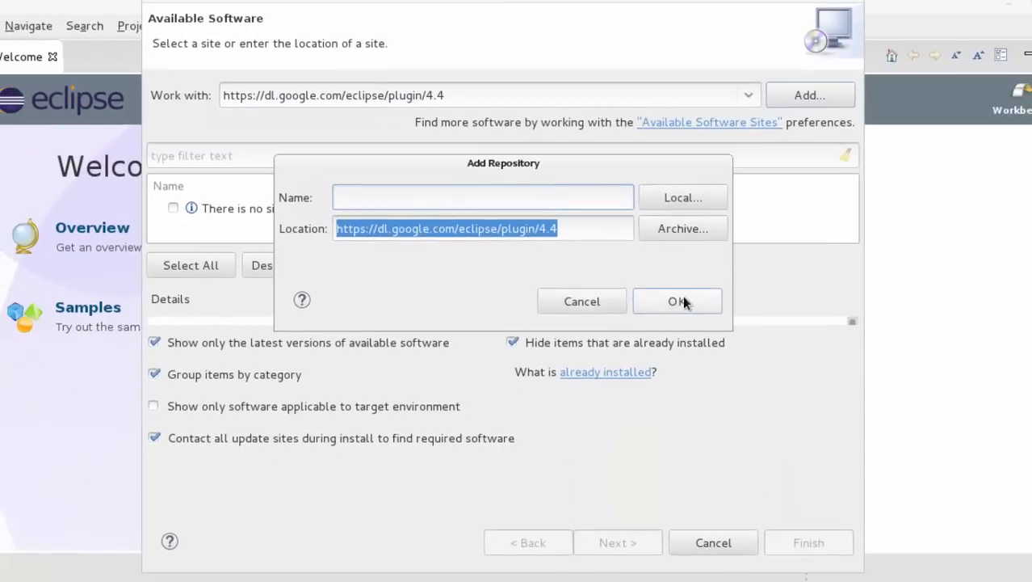
Step: Add the Google plugin repository, select all 16 items, and start installing them
click(677, 300)
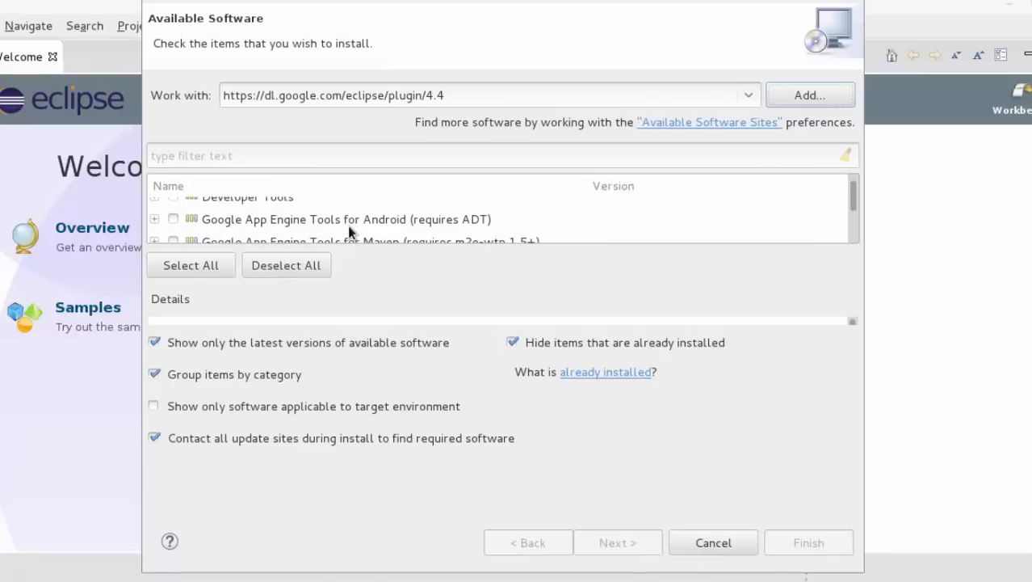
scroll(down, 3)
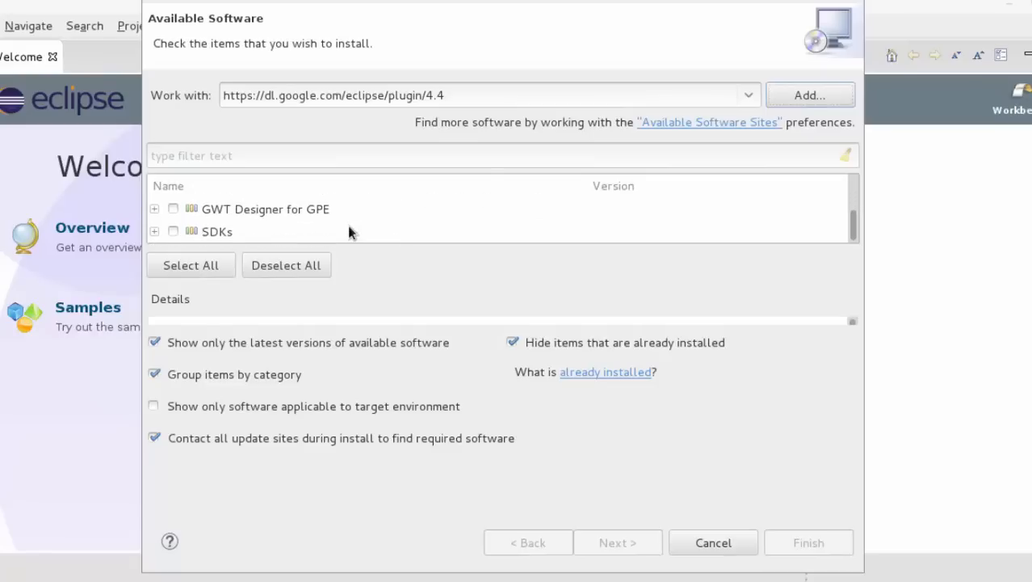
click(191, 264)
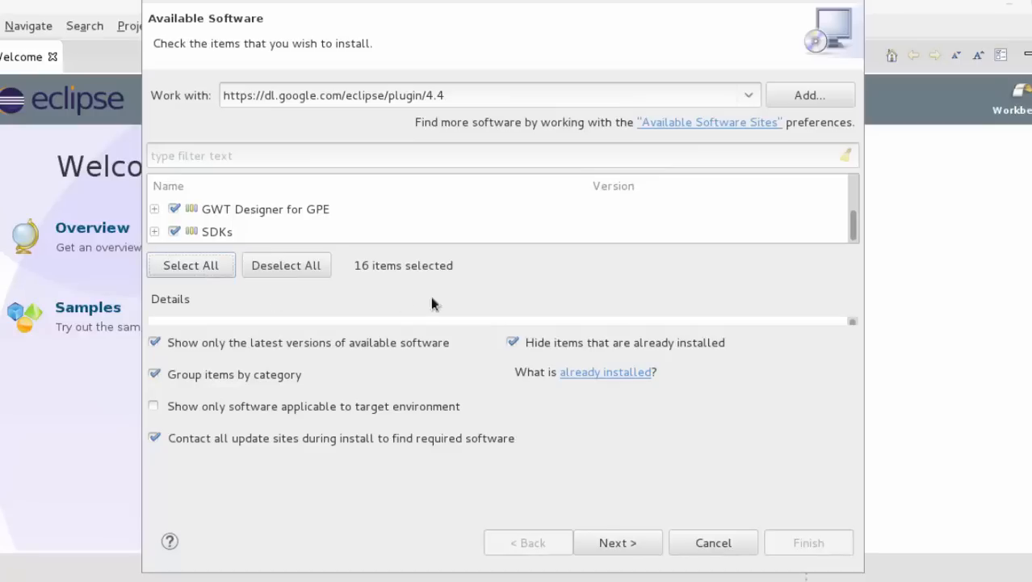
click(618, 542)
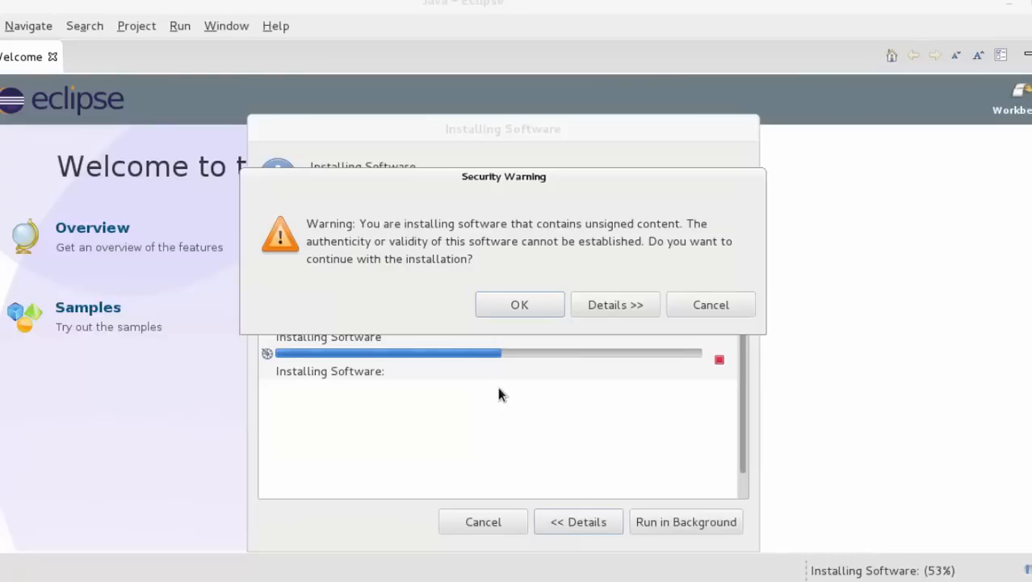
Step: Accept the unsigned-content warning, restart Eclipse, and relaunch it with the /root/workspace workspace
click(519, 305)
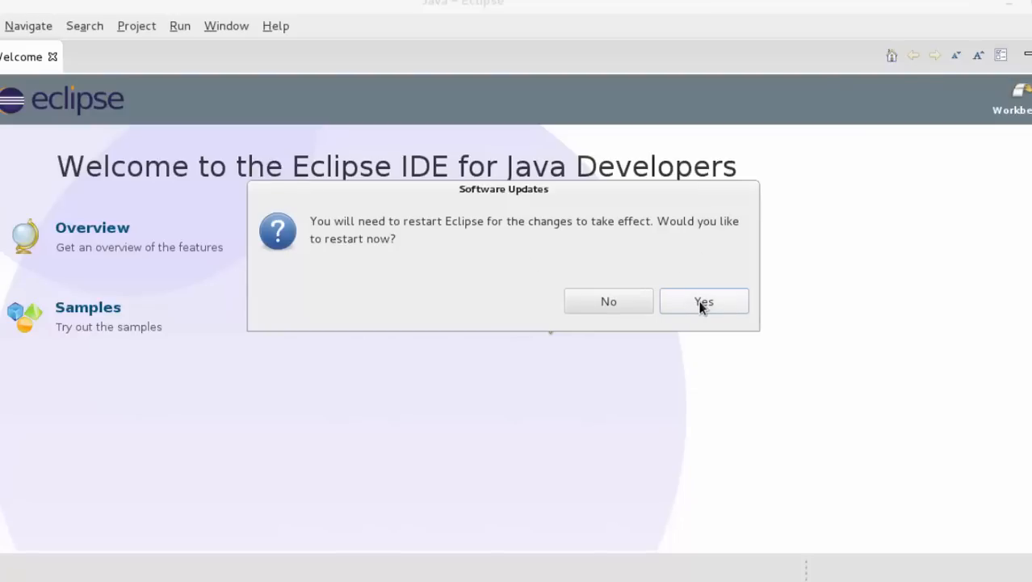
click(703, 300)
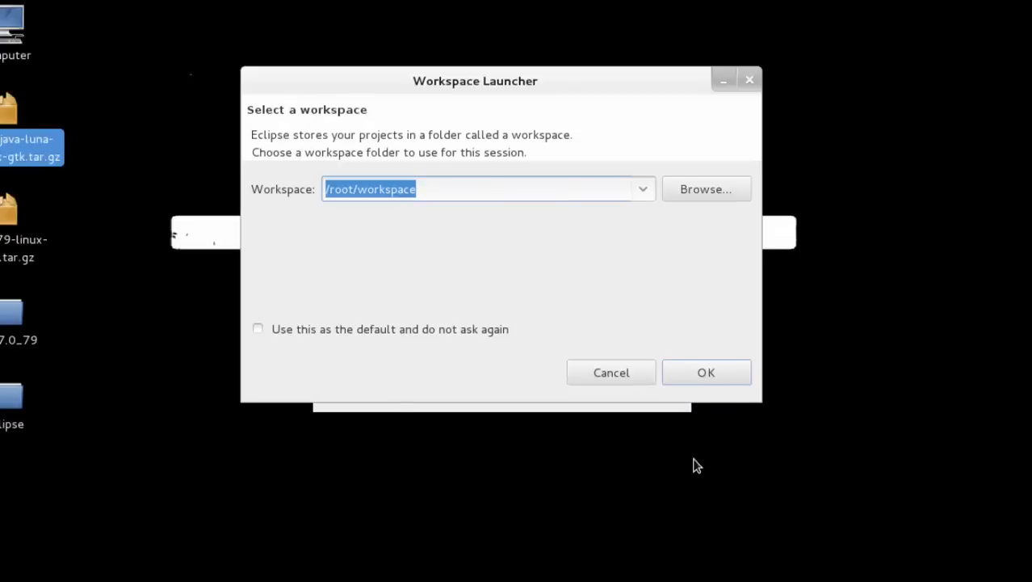
click(706, 373)
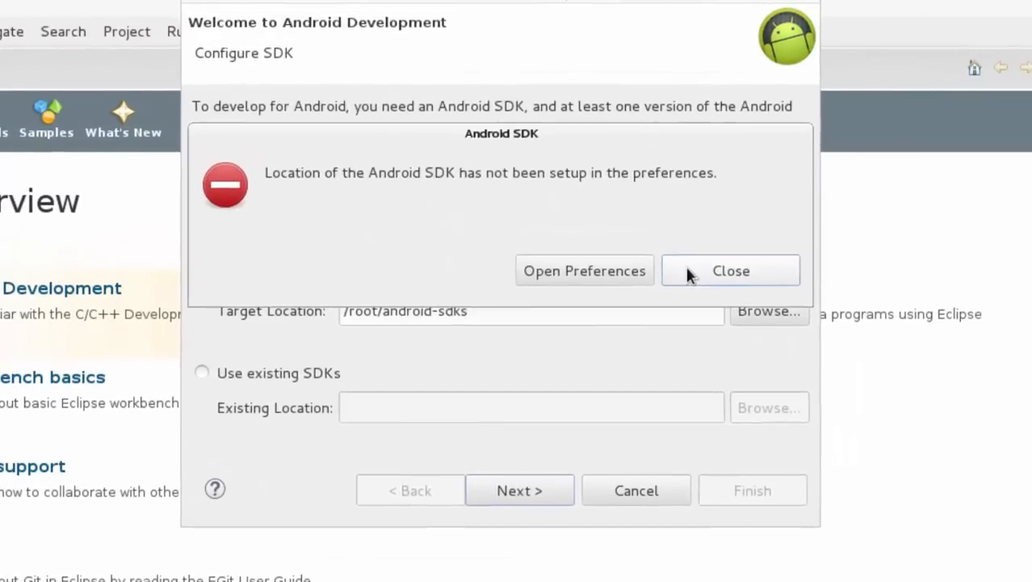
Step: Dismiss the SDK location error, enable usage statistics, and finish the Android setup wizard
click(730, 269)
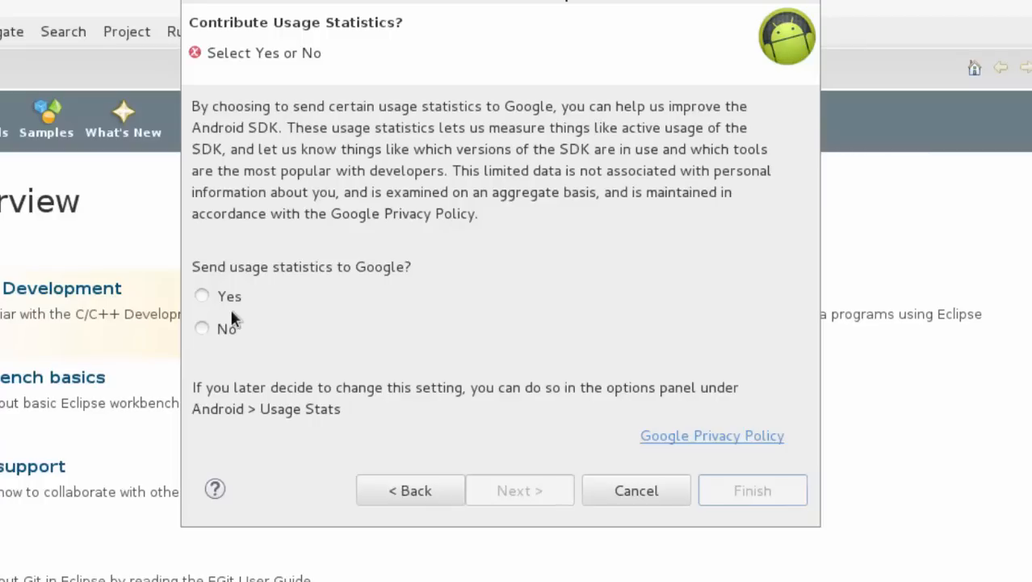
click(202, 296)
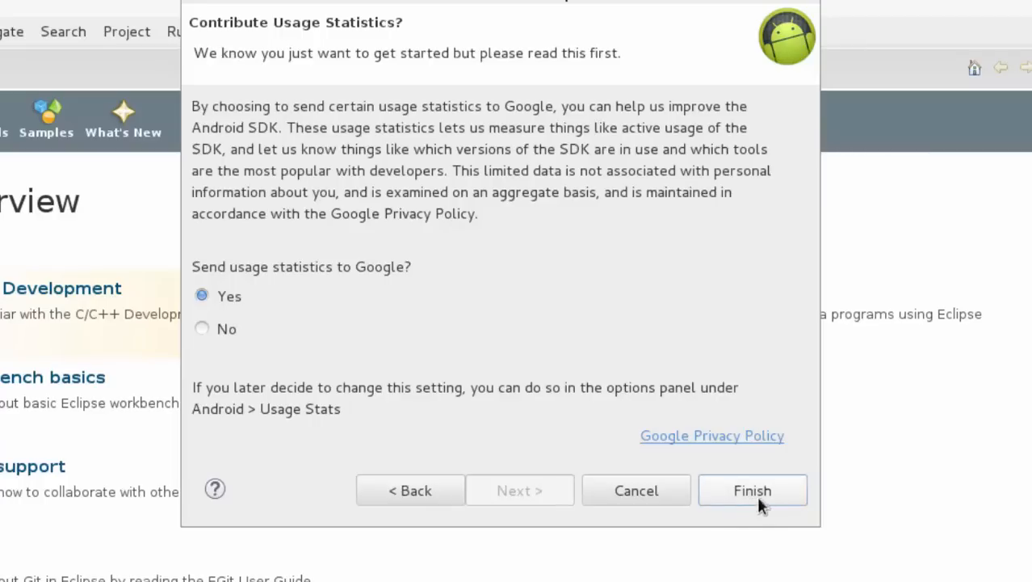
click(752, 490)
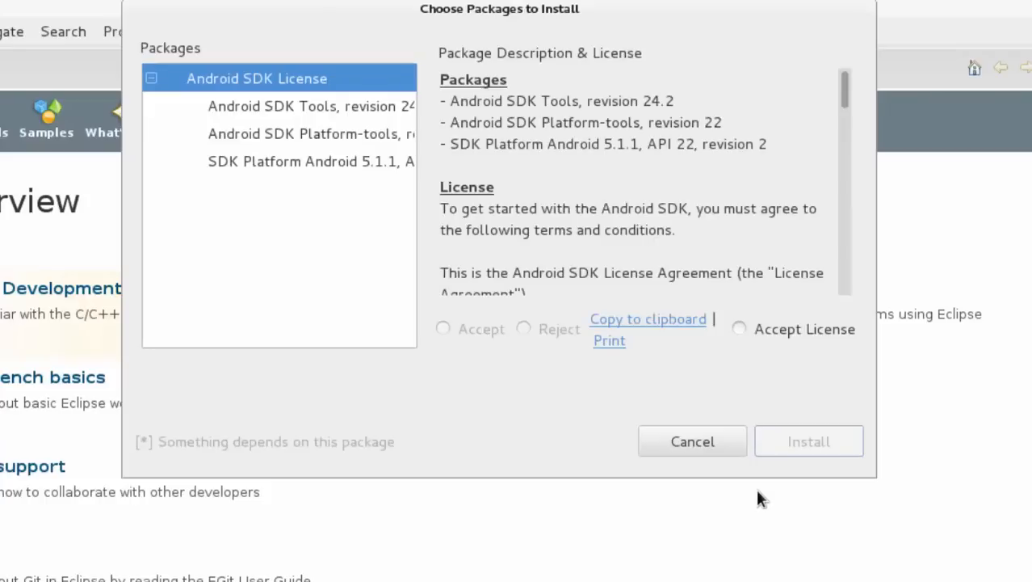
mouse_move(447, 349)
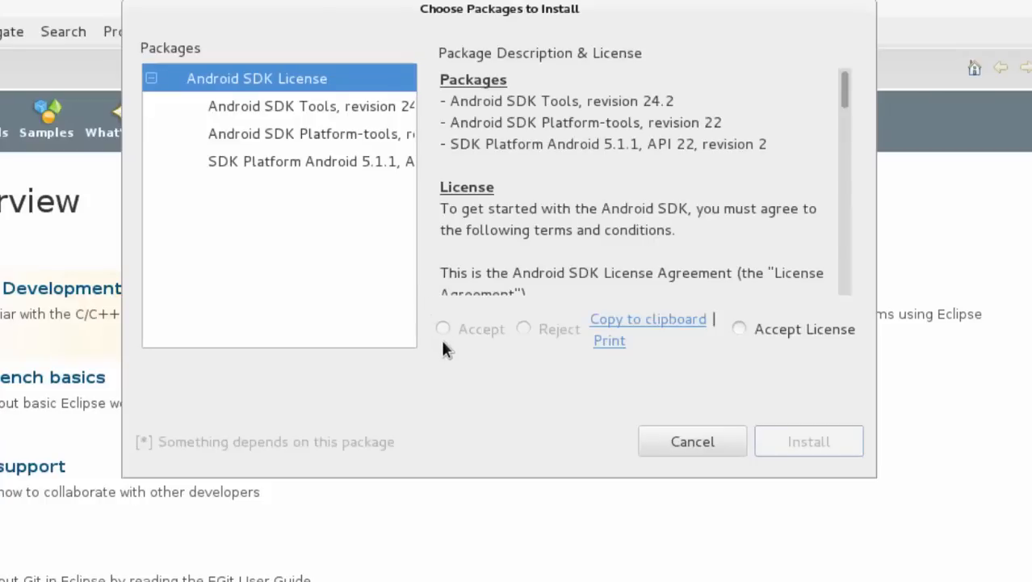
Step: Accept the license and install SDK Tools 24.2, Platform-tools 22 and Android 5.1.1 Platform
click(738, 329)
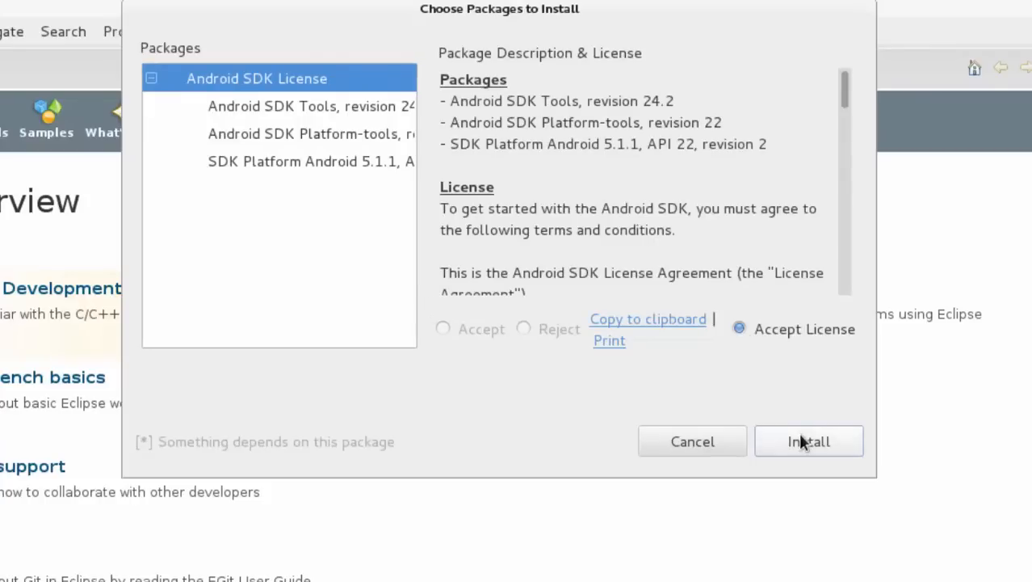
click(807, 441)
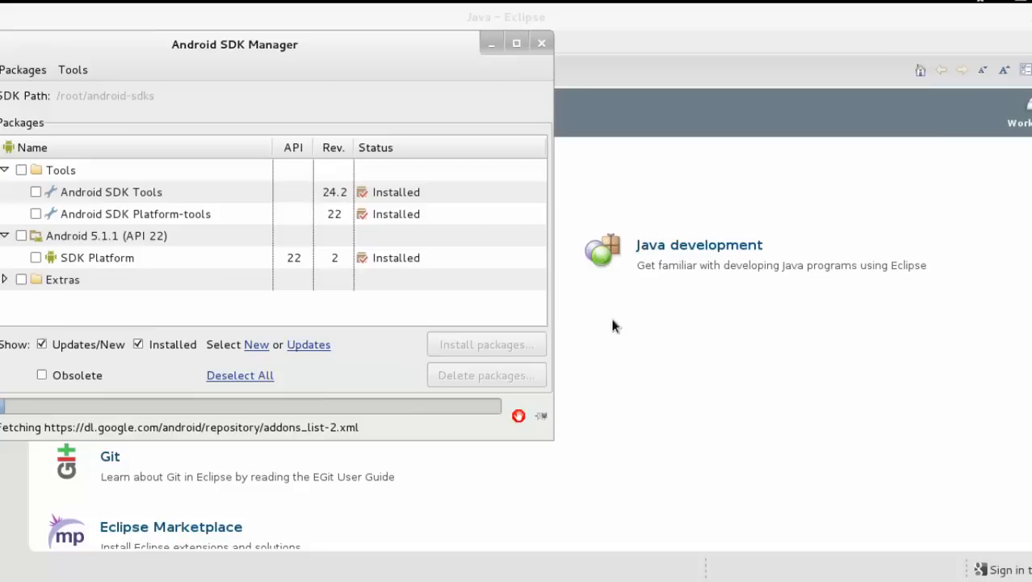
drag(234, 44, 545, 103)
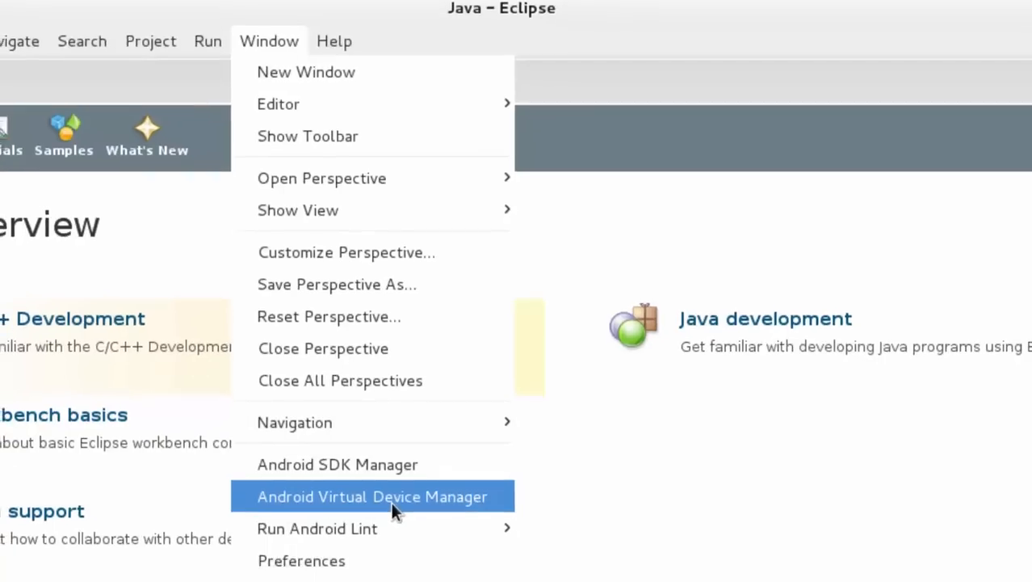
Step: Open the Android Virtual Device Manager and begin creating a new AVD
click(371, 496)
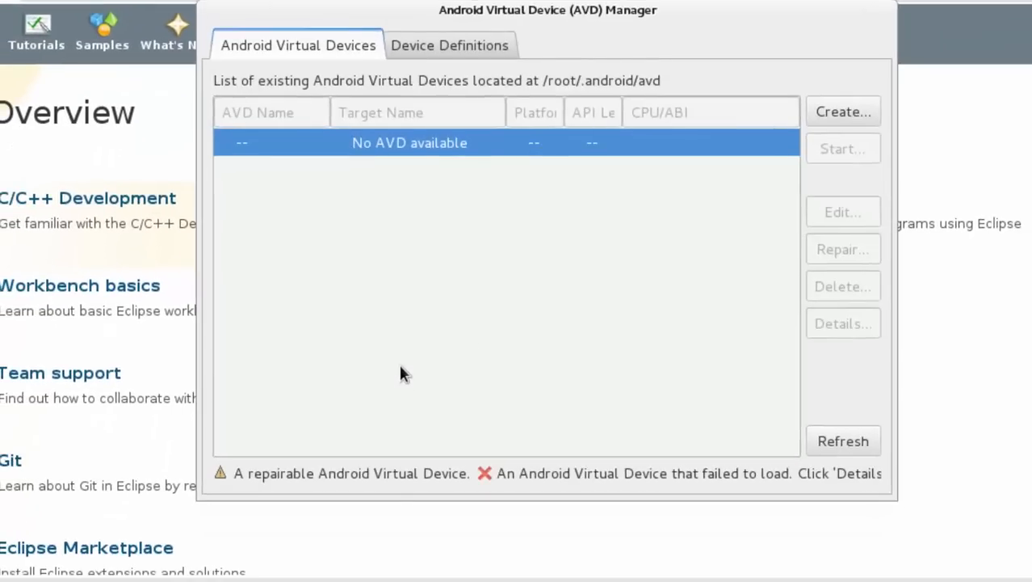
mouse_move(589, 235)
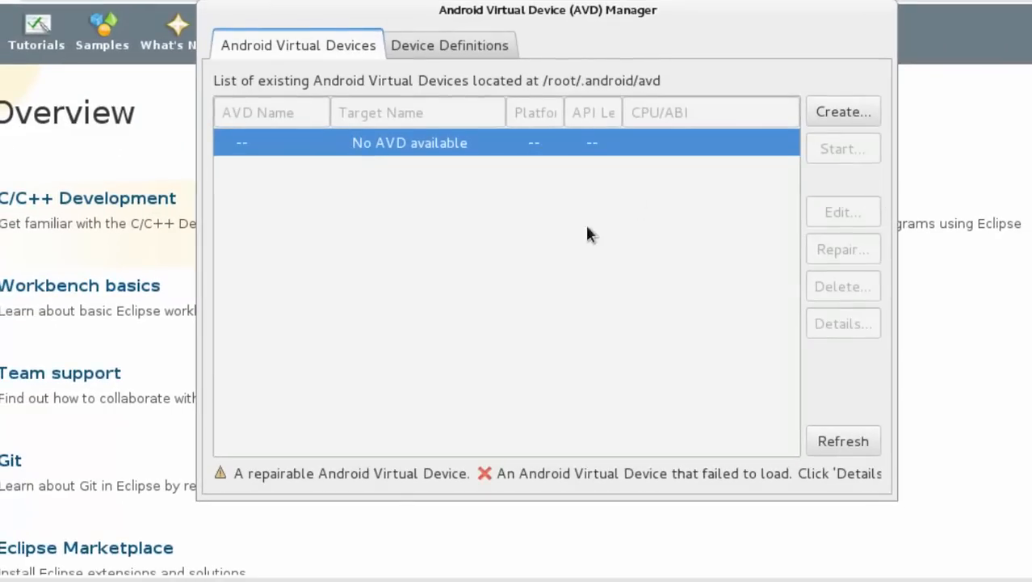
click(842, 111)
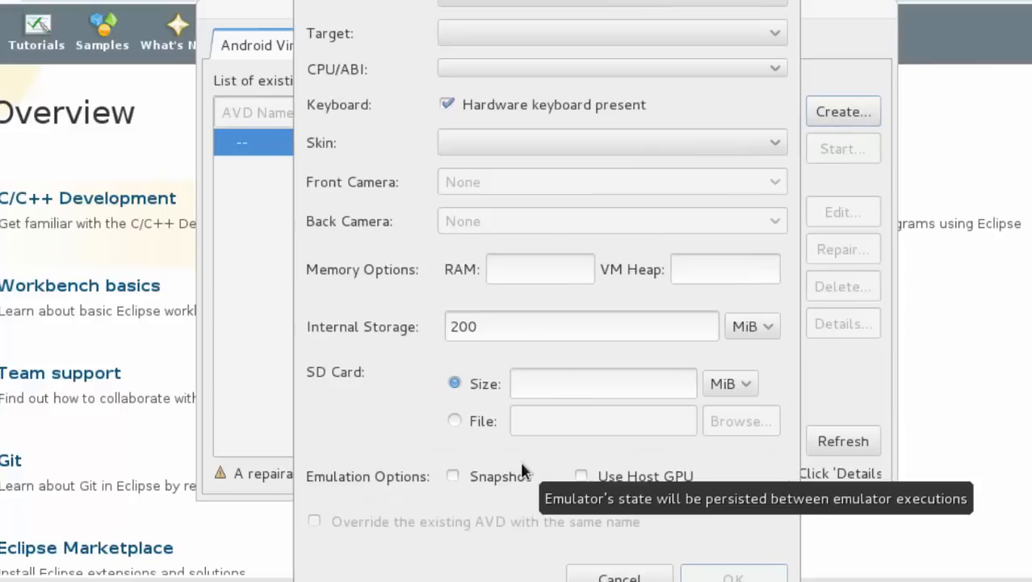
mouse_move(856, 504)
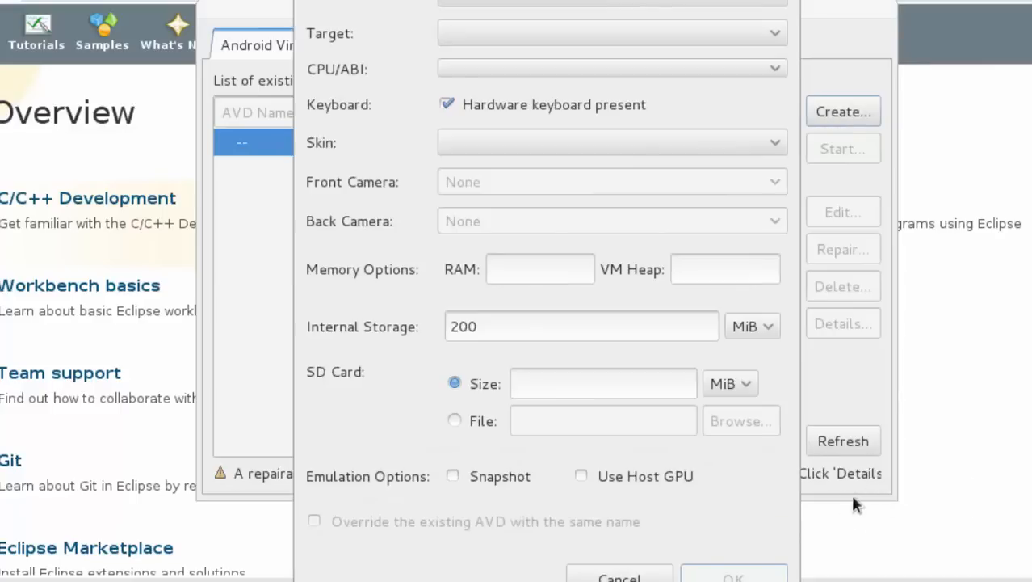